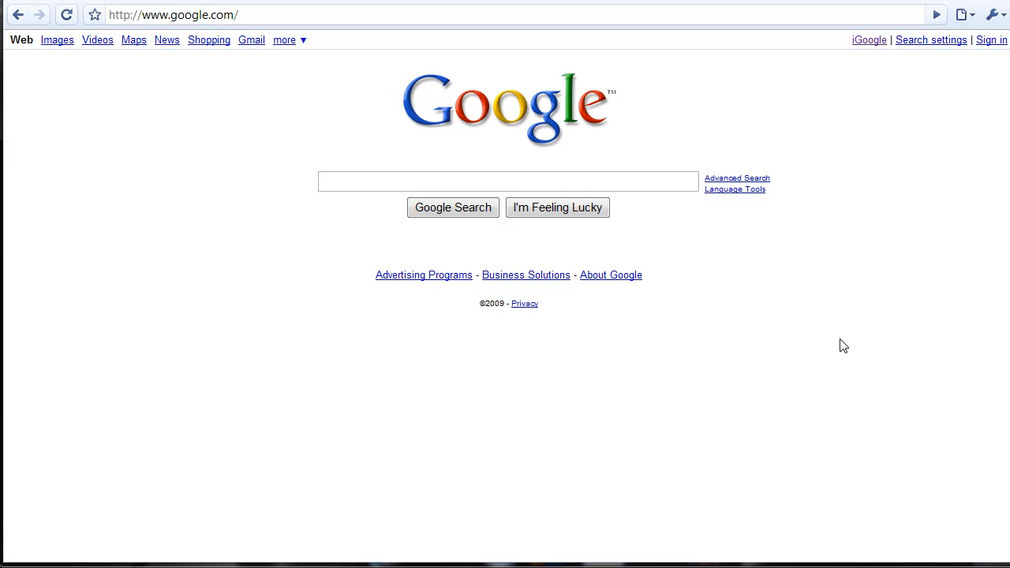
Go to portablepython.com, scroll its home page and follow the Download quick link.
click(174, 14)
text(por)
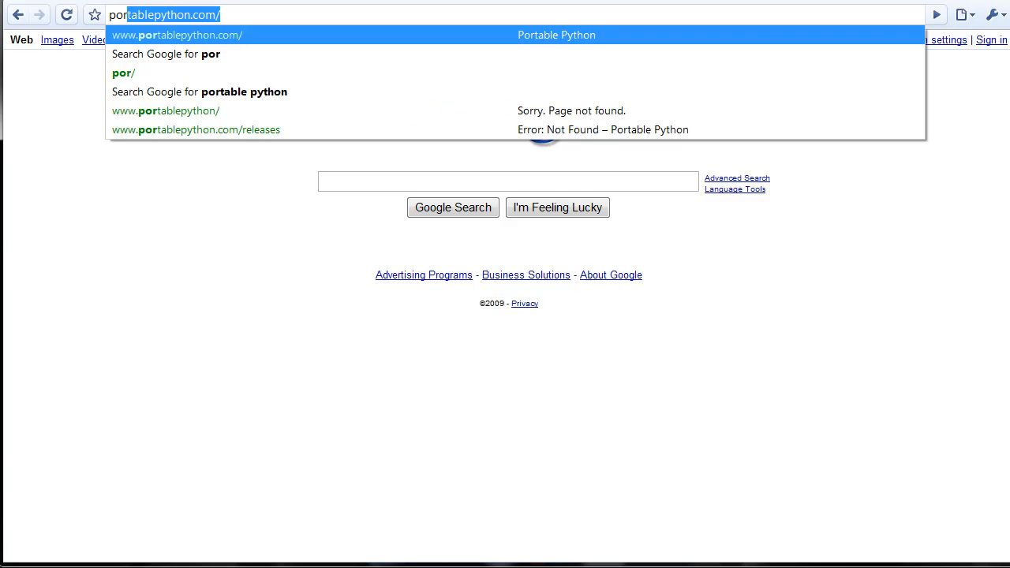
click(176, 35)
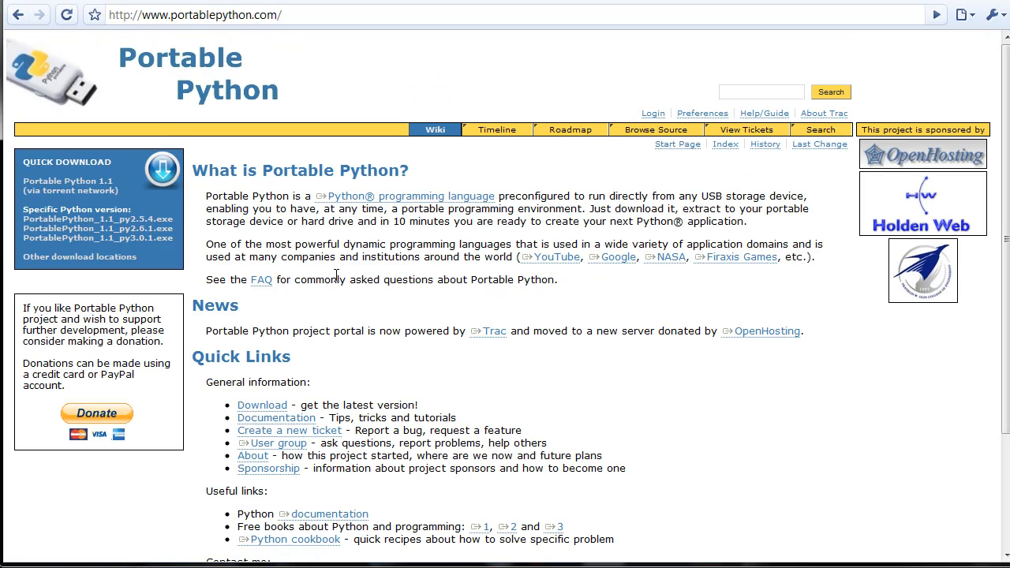
scroll(down, 3)
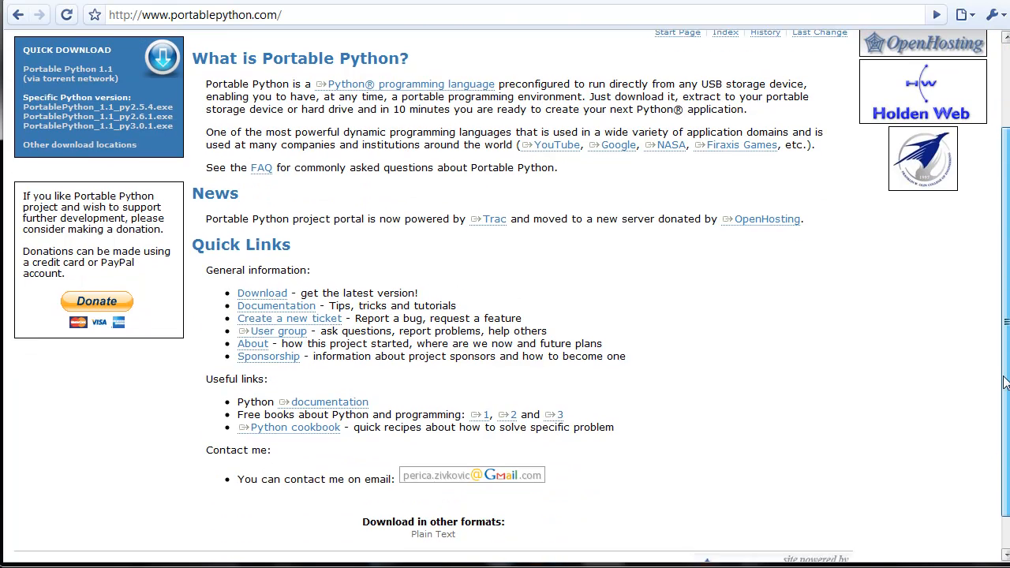
scroll(down, 3)
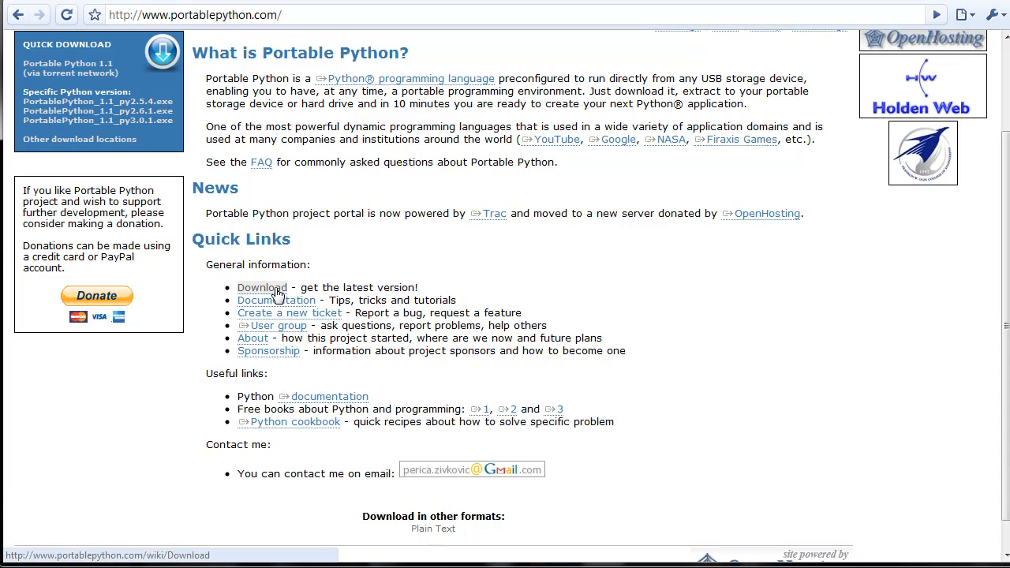
click(262, 287)
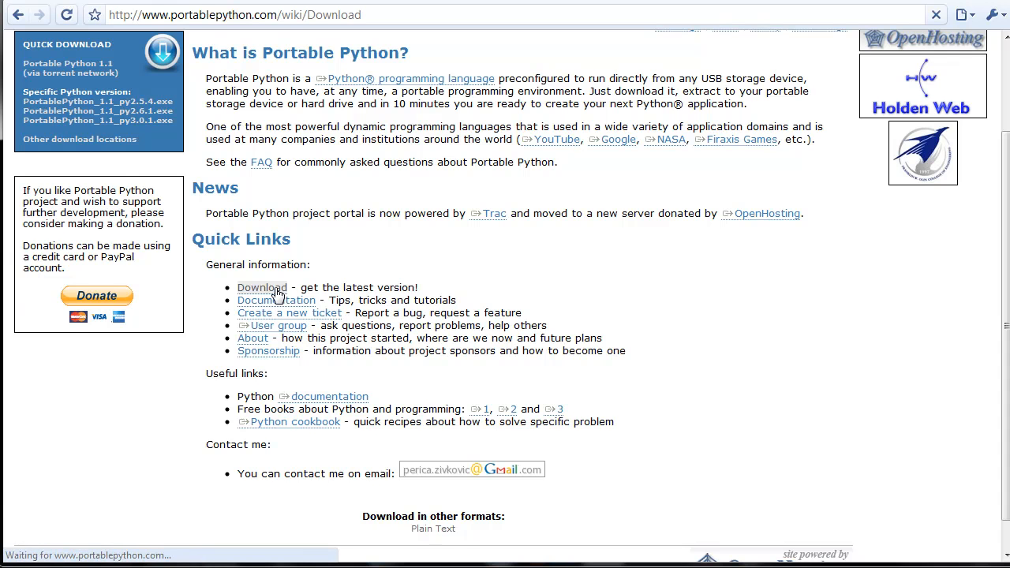
From the Download page, follow the 'Portable Python 1.1 based on Python 2.5.4' link.
click(262, 287)
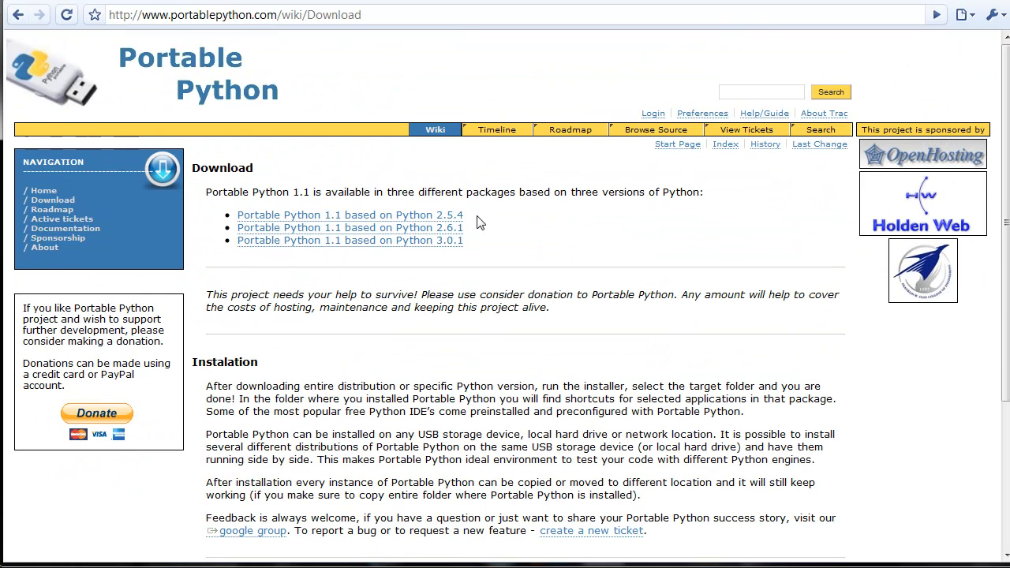
mouse_move(488, 225)
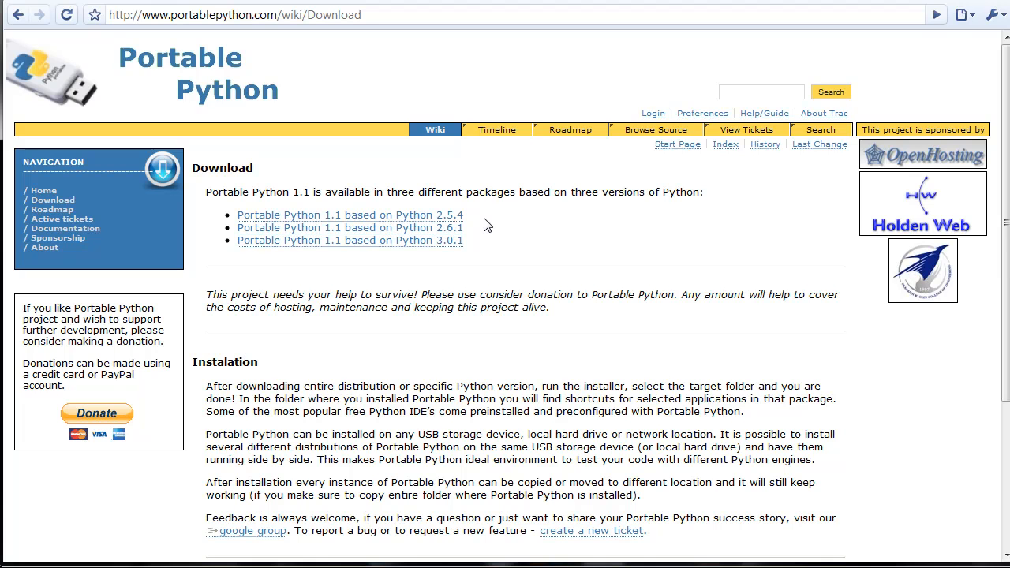
mouse_move(350, 215)
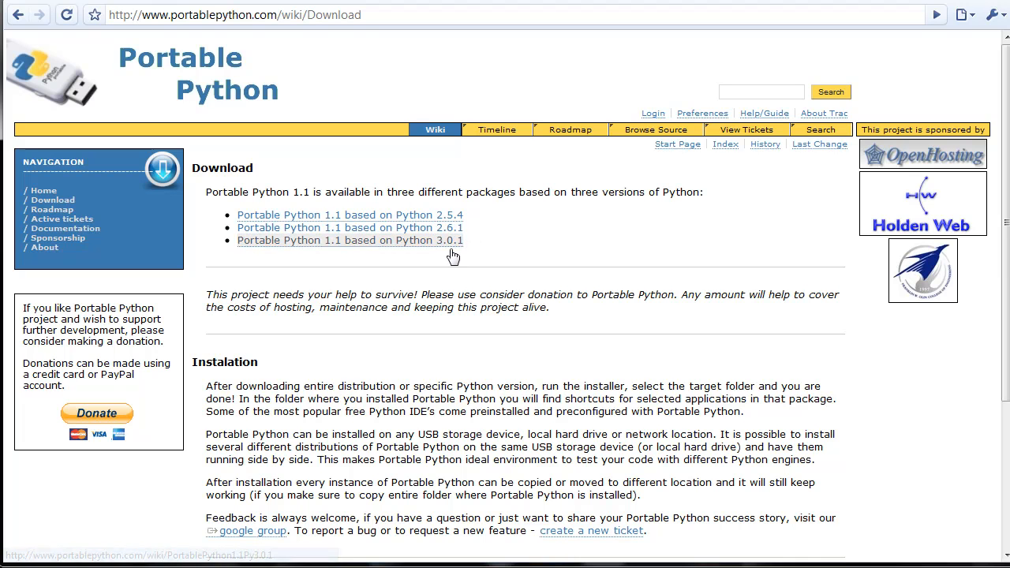
click(351, 215)
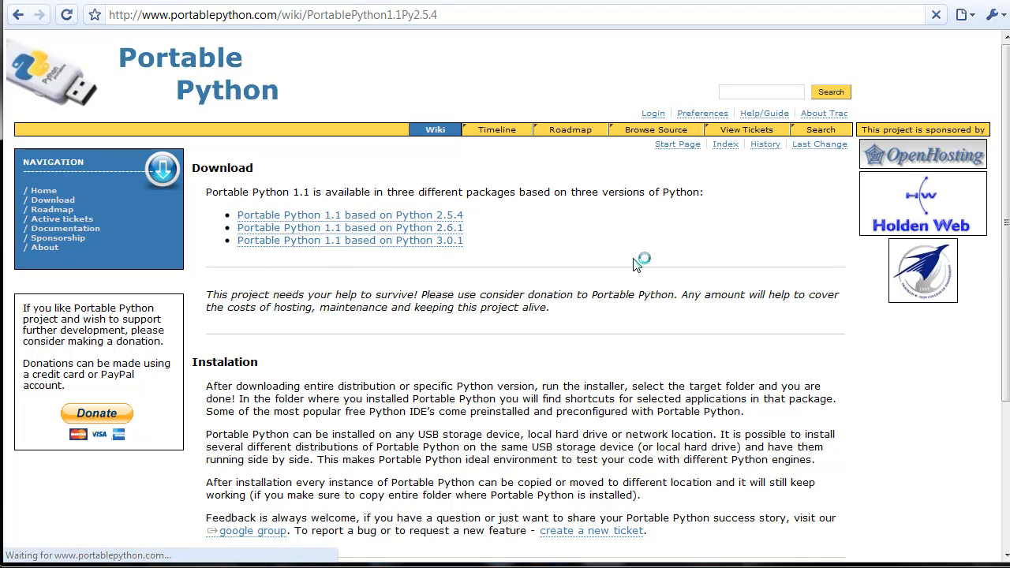
Load the Python 2.5.4 package page and scroll to its download mirror table.
click(350, 215)
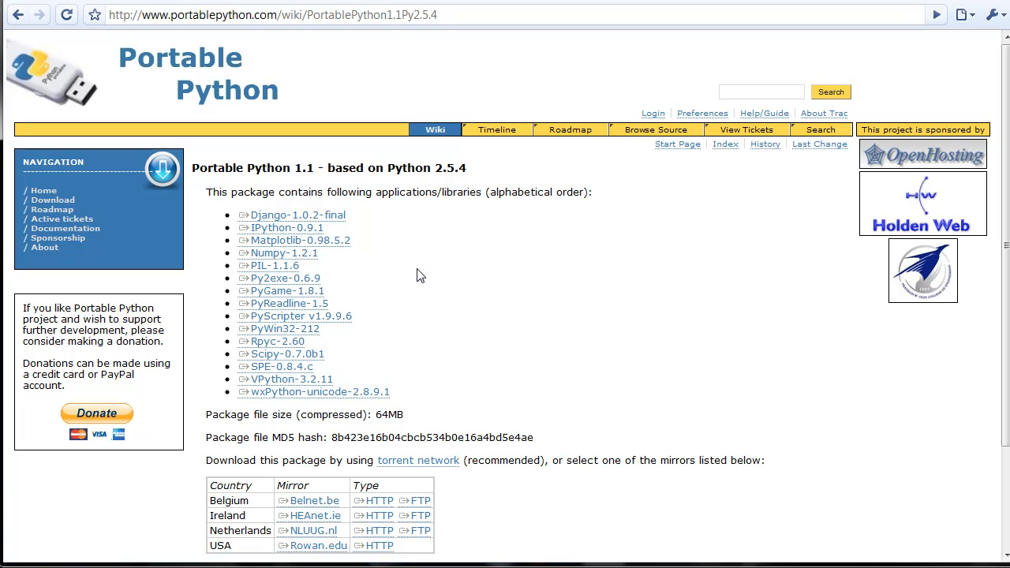
mouse_move(467, 306)
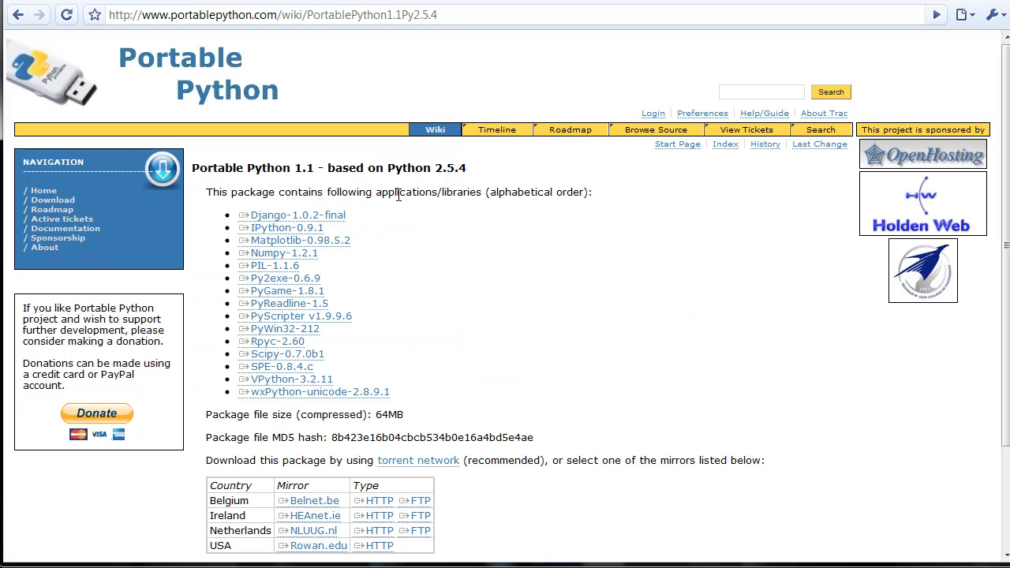
mouse_move(354, 306)
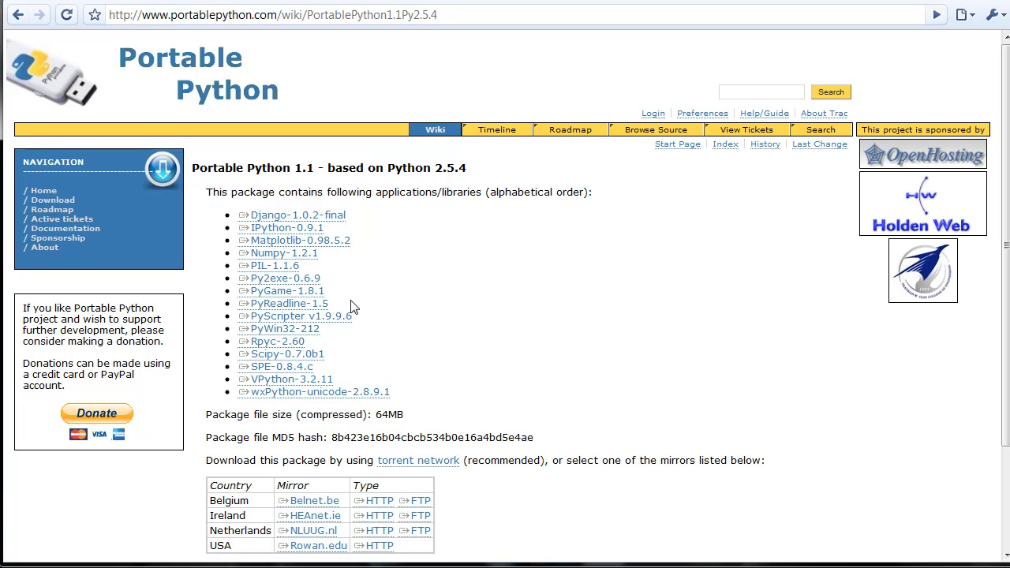
mouse_move(366, 218)
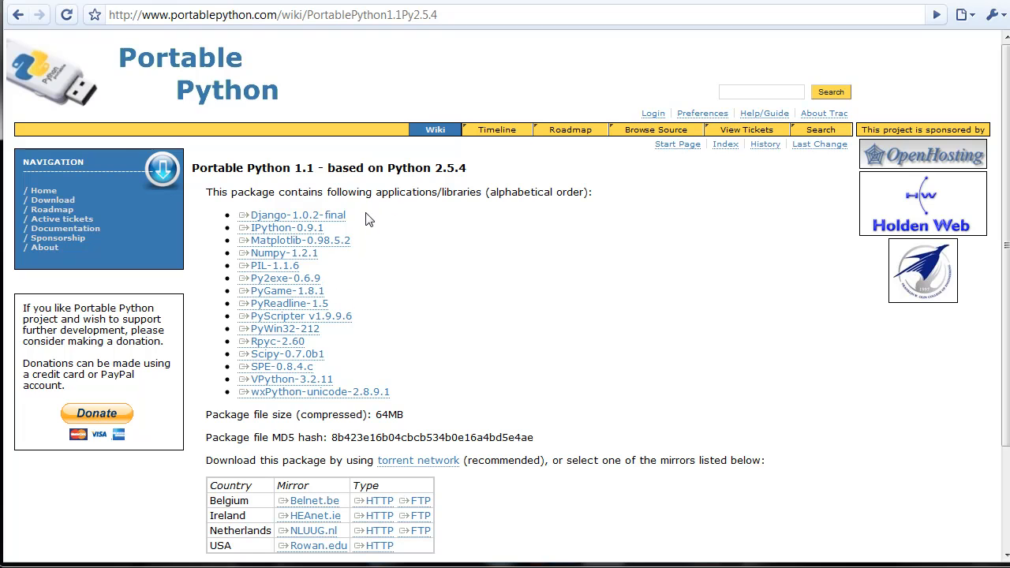
mouse_move(281, 366)
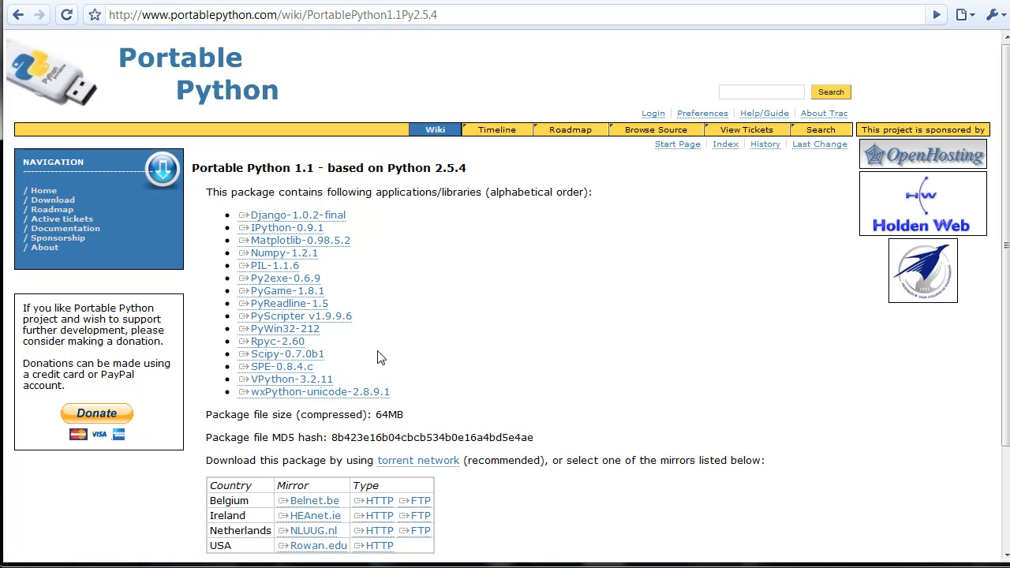
mouse_move(298, 316)
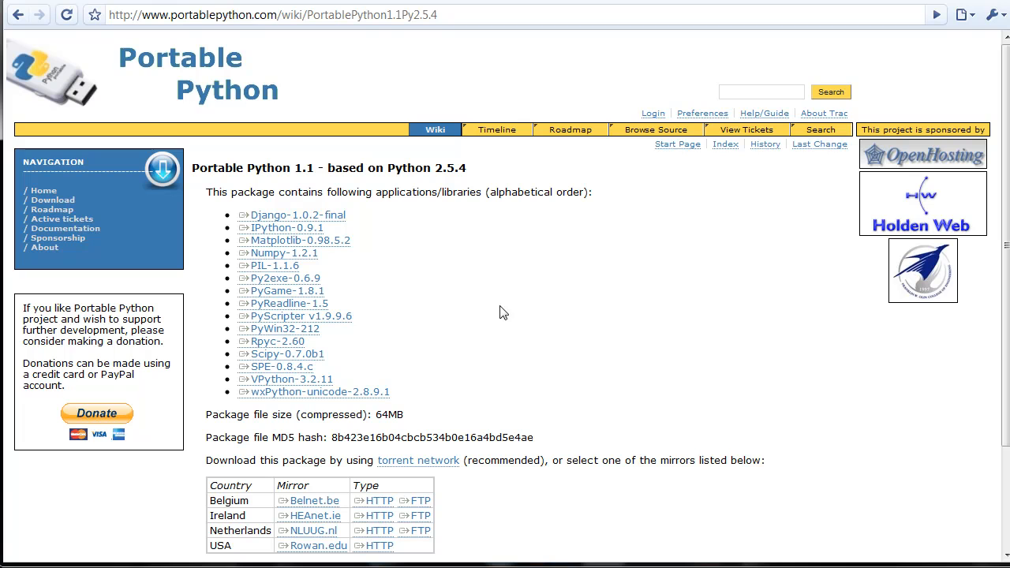
mouse_move(466, 292)
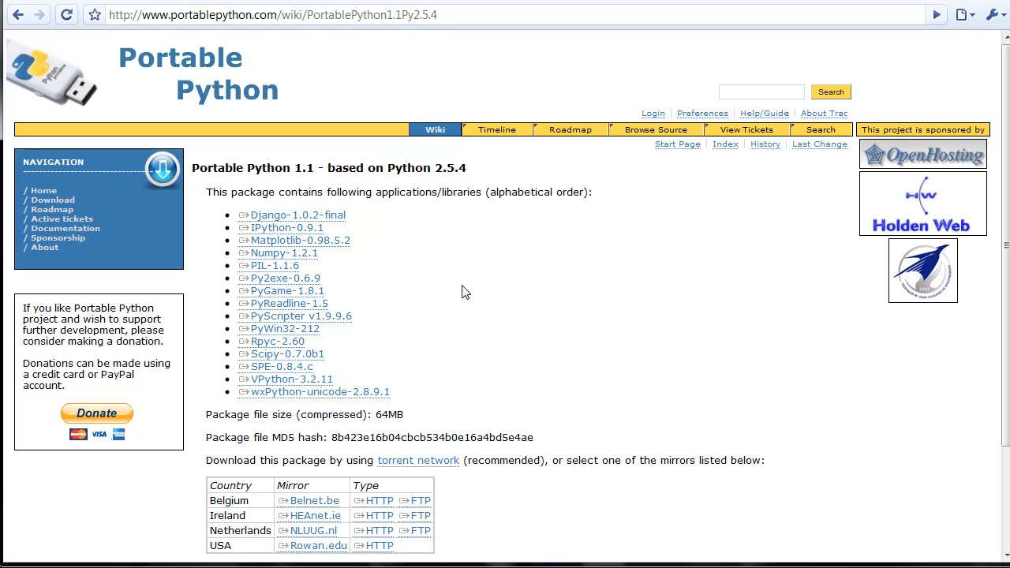
mouse_move(366, 219)
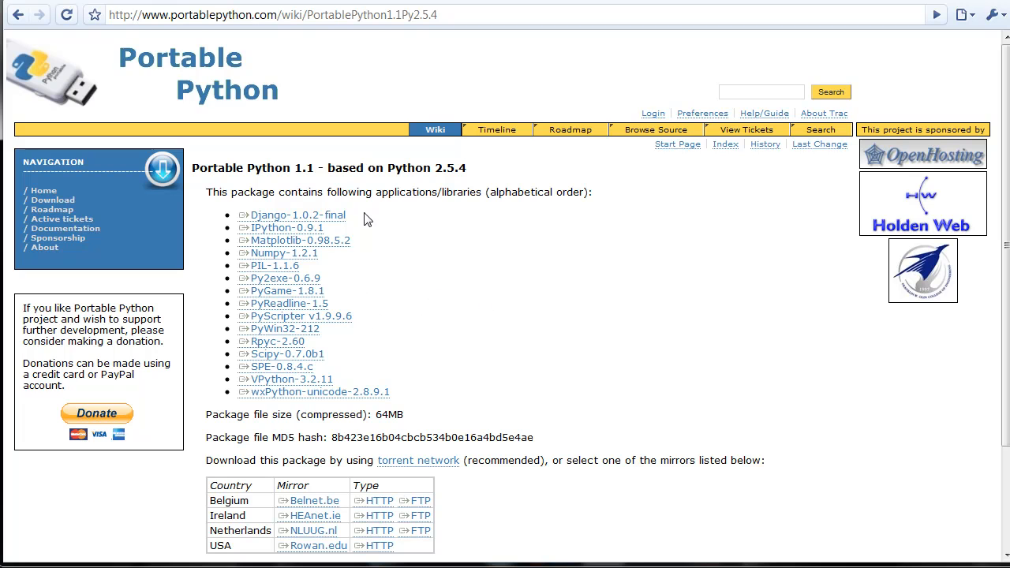
mouse_move(369, 369)
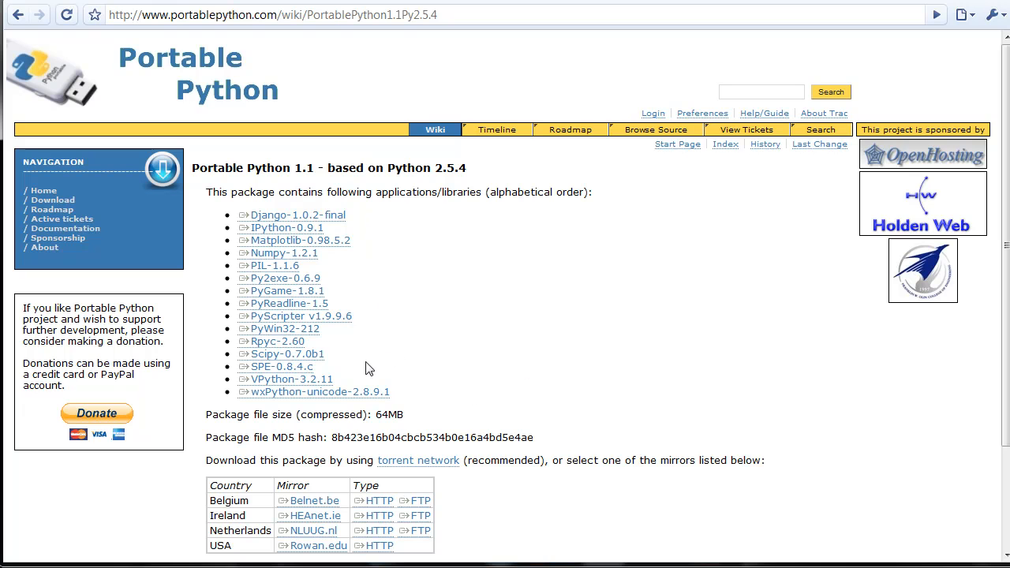
scroll(down, 3)
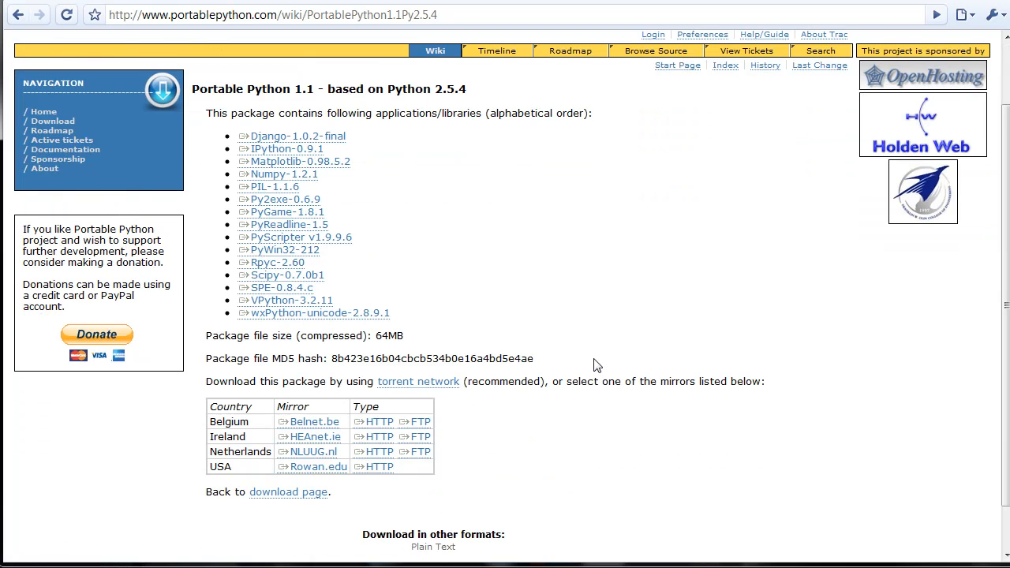
Download the Portable Python 1.1 installer from a mirror's HTTP link, keeping it despite the warning.
scroll(down, 3)
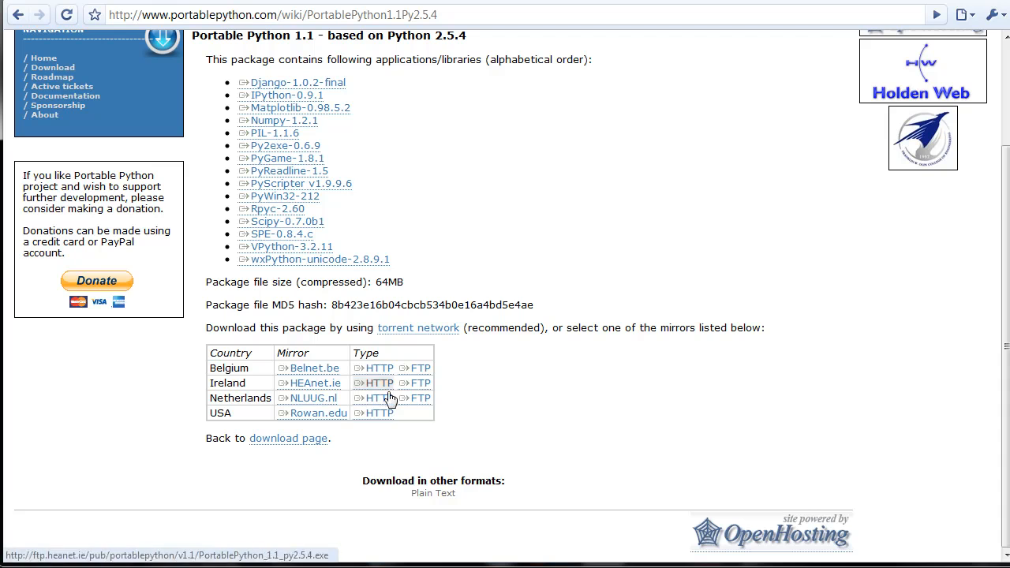
mouse_move(394, 386)
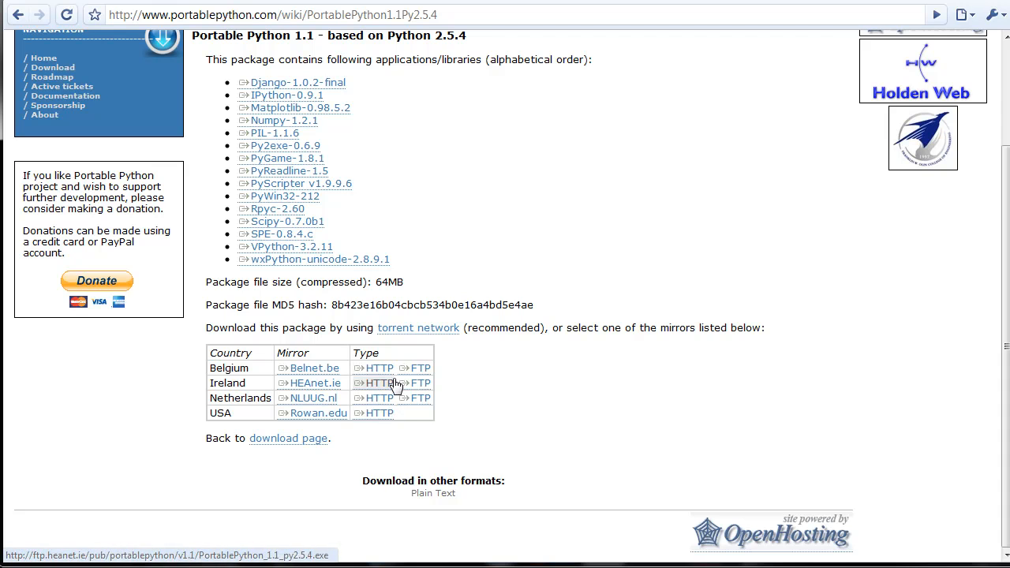
mouse_move(379, 414)
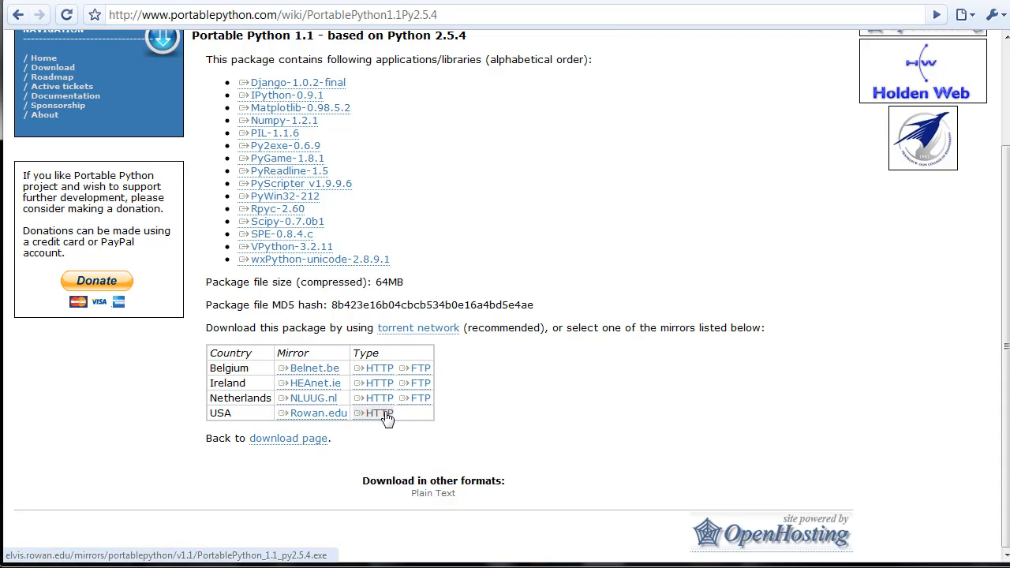
click(379, 414)
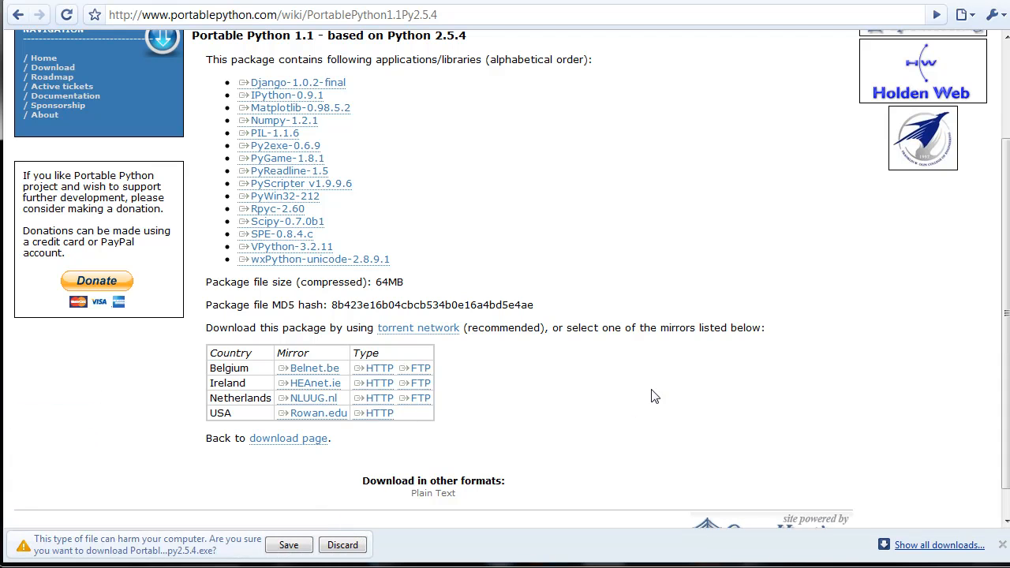
click(288, 546)
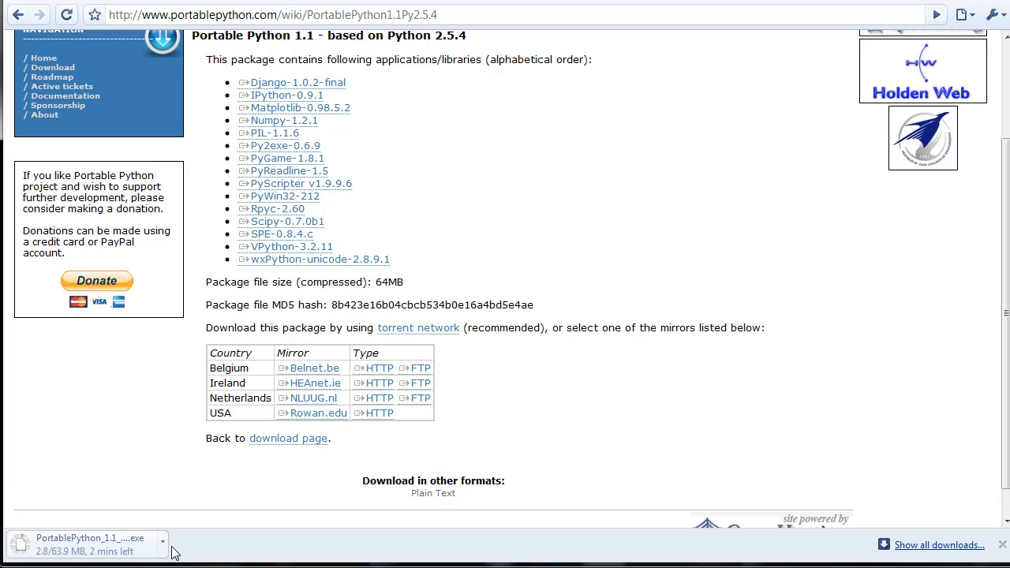
mouse_move(218, 510)
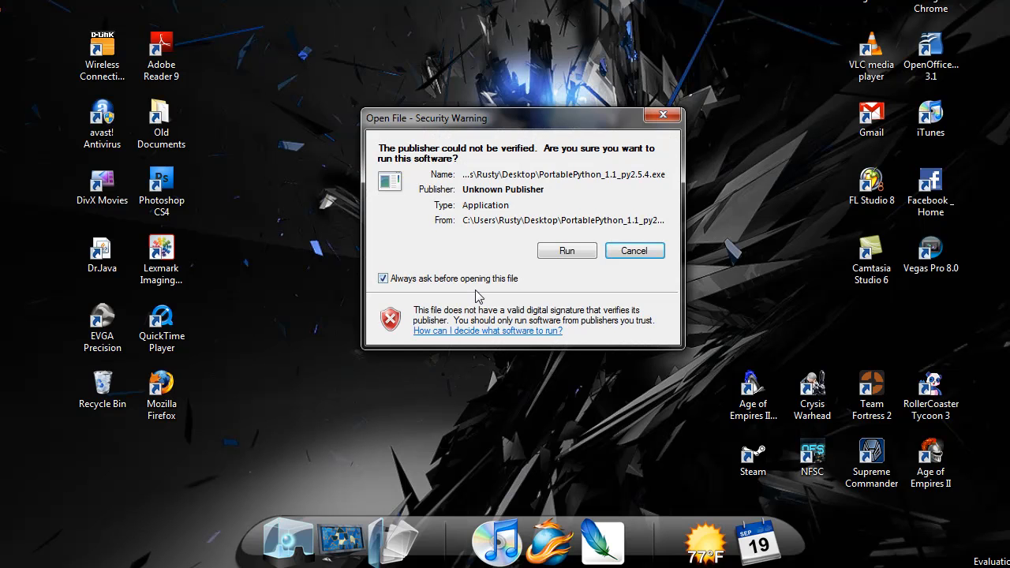
Run the unverified installer, pass the welcome page and browse for an install destination.
click(567, 250)
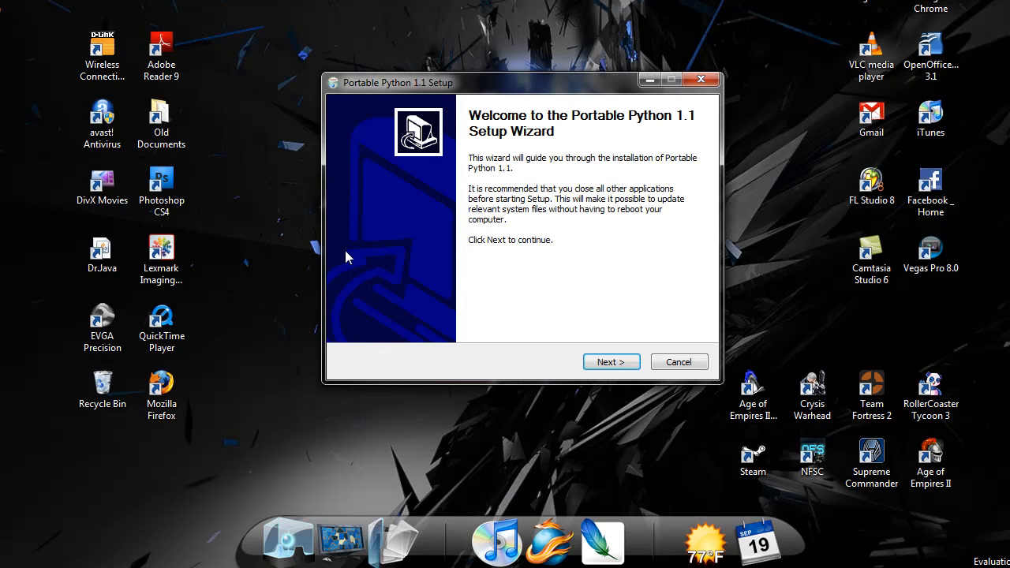
click(610, 362)
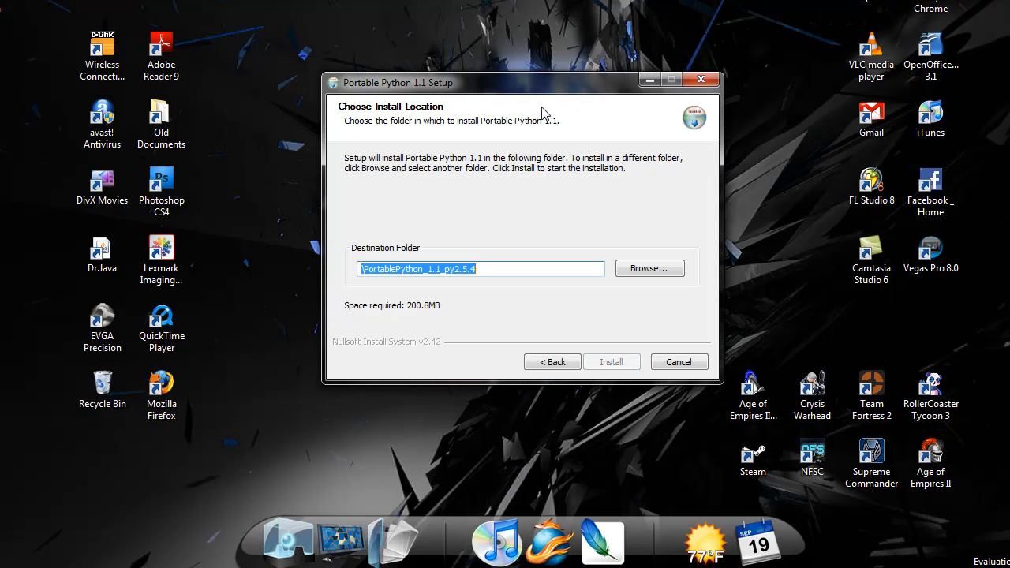
drag(521, 83, 476, 59)
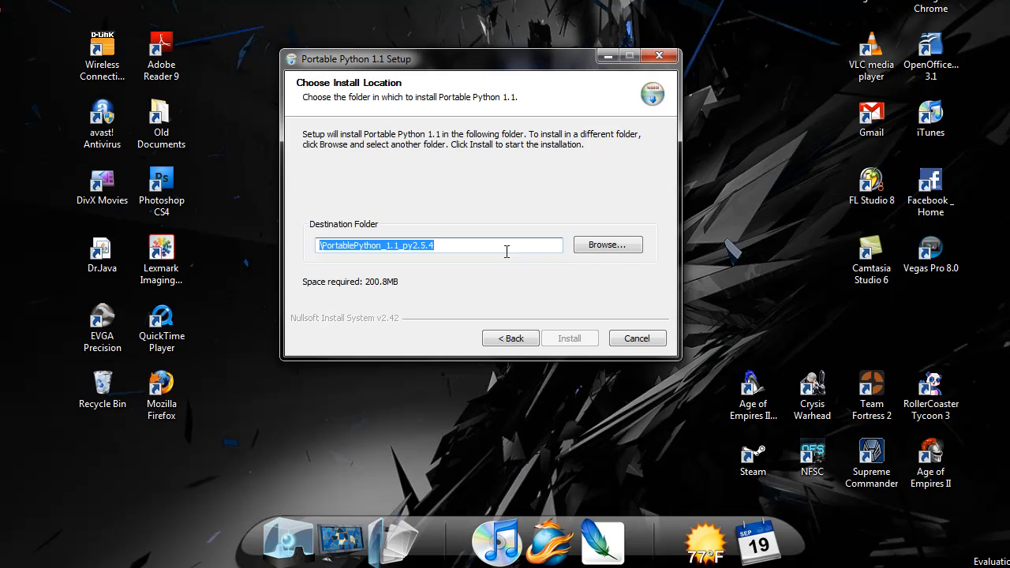
click(607, 243)
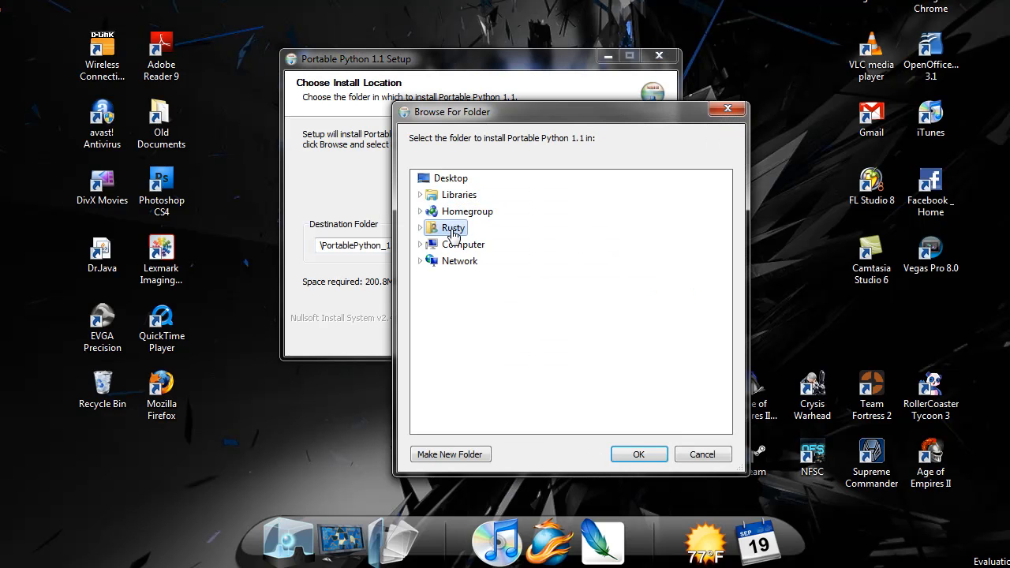
Expand Computer in the folder chooser, close it unchanged and view the CRUZER (J:) drive.
click(419, 245)
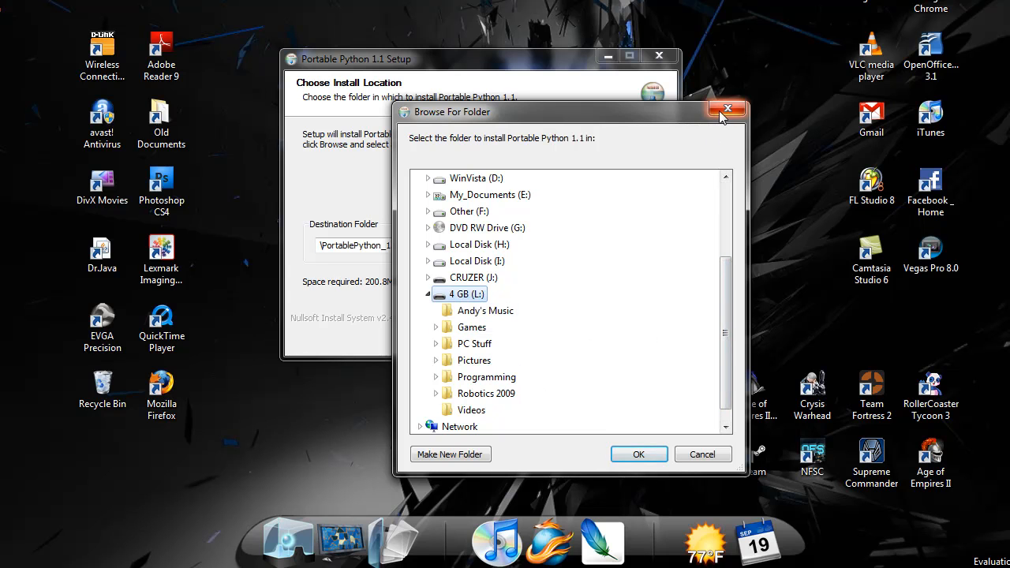
click(726, 107)
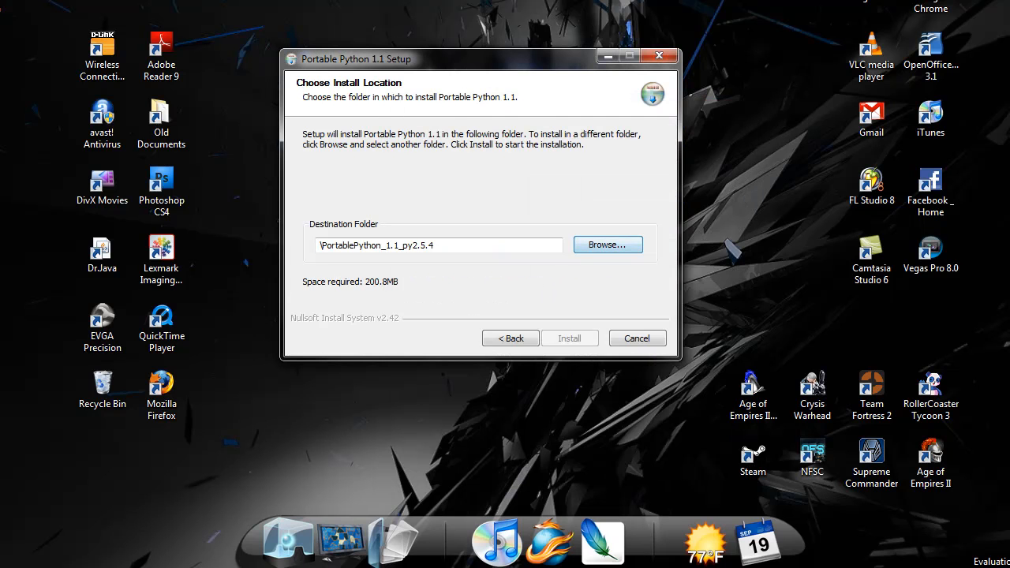
click(607, 243)
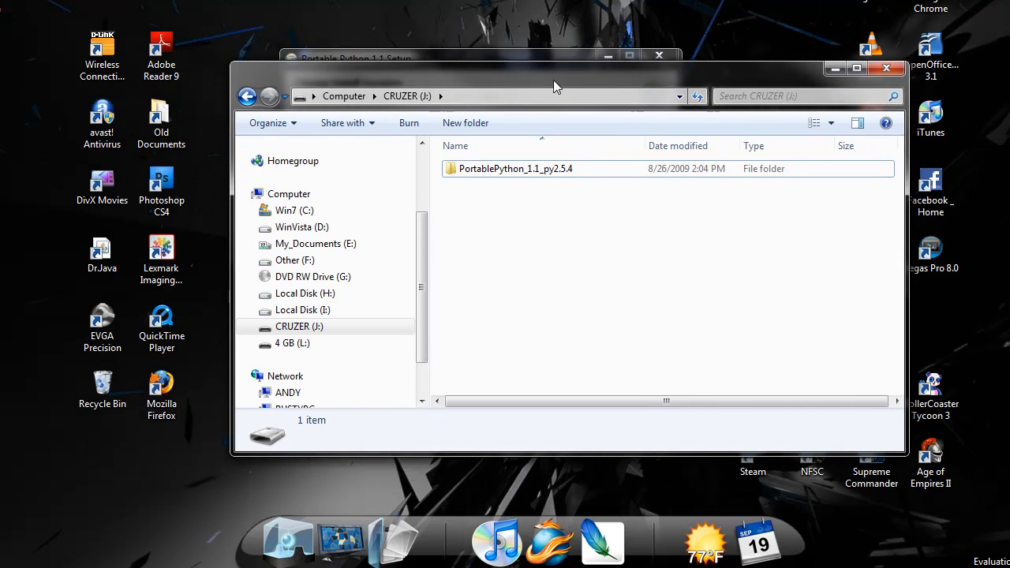
Browse into PortablePython_1.1_py2.5.4 on CRUZER, return to the drive and reopen the folder.
click(514, 167)
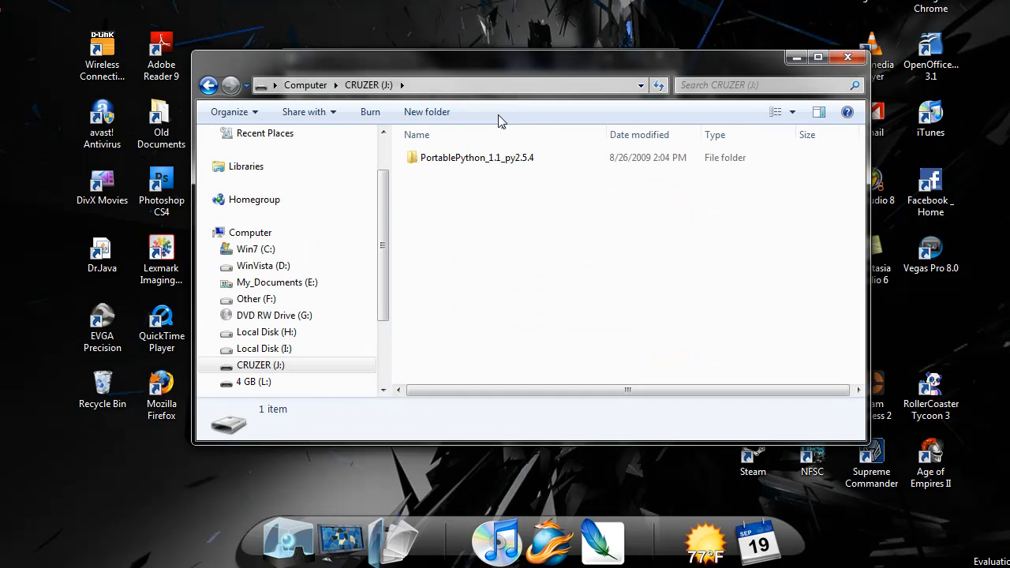
mouse_move(610, 252)
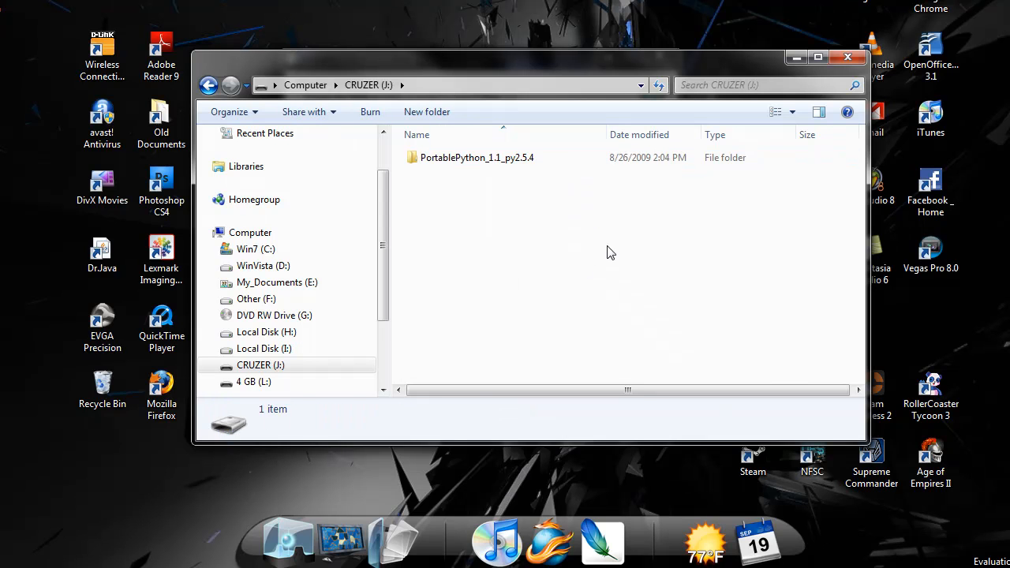
double_click(477, 158)
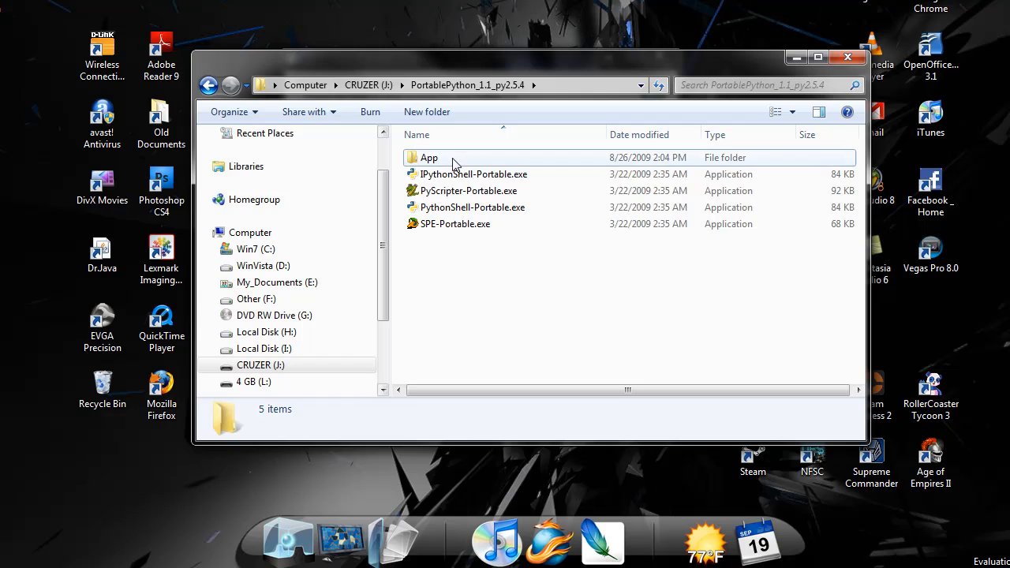
double_click(429, 158)
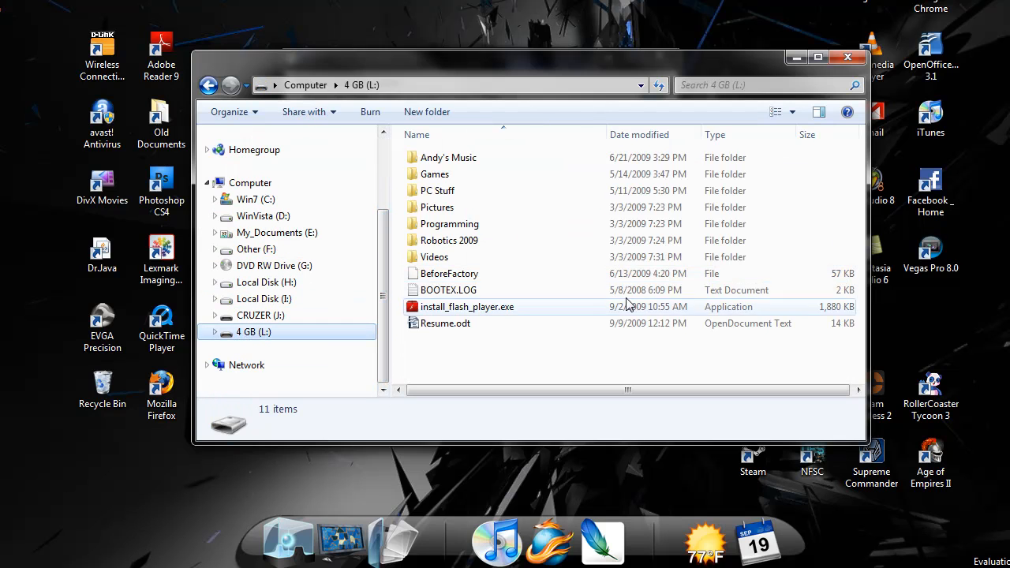
click(261, 316)
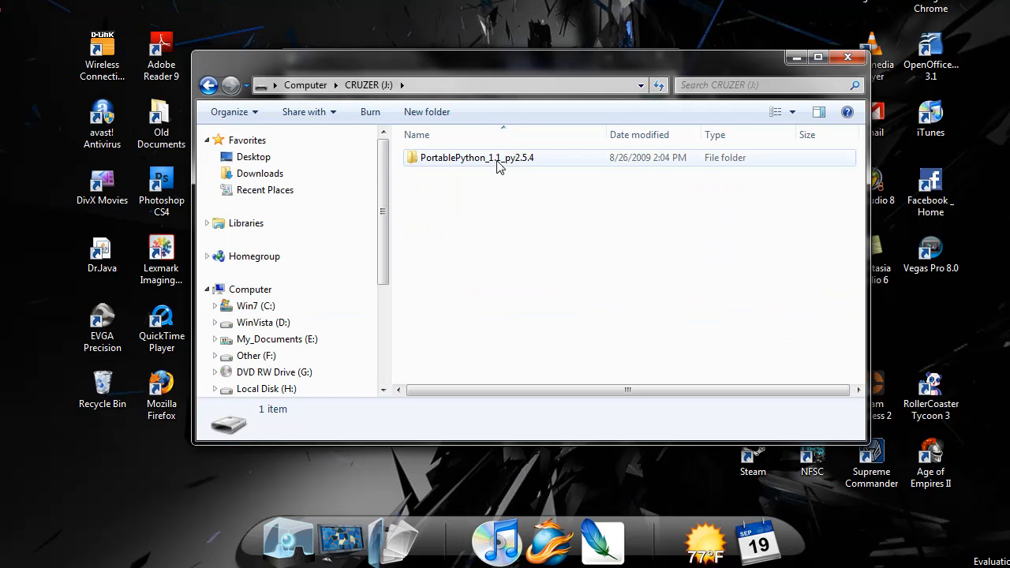
double_click(477, 157)
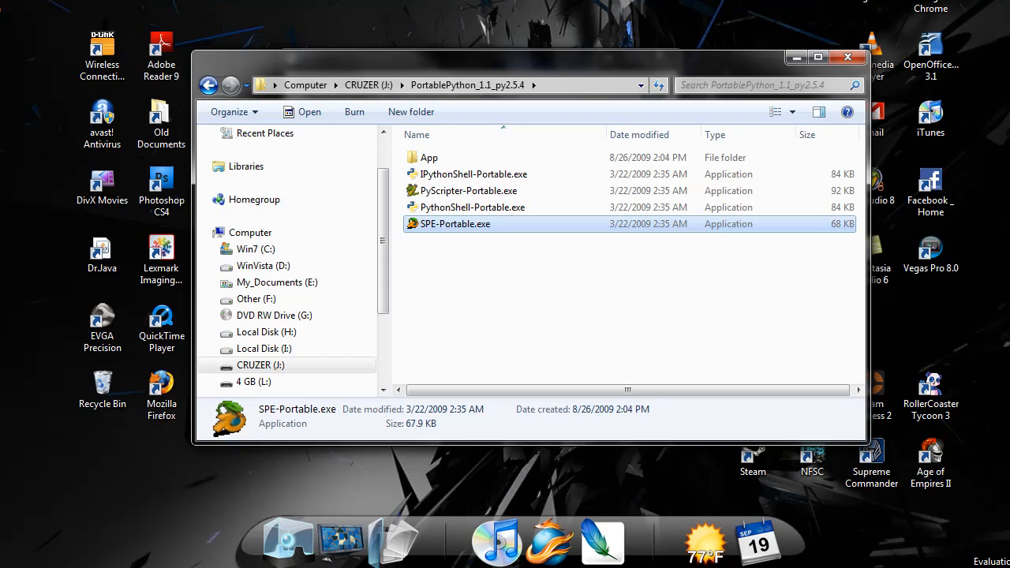
Launch SPE-Portable.exe from the USB drive and look through its Tools and Edit menus.
double_click(454, 224)
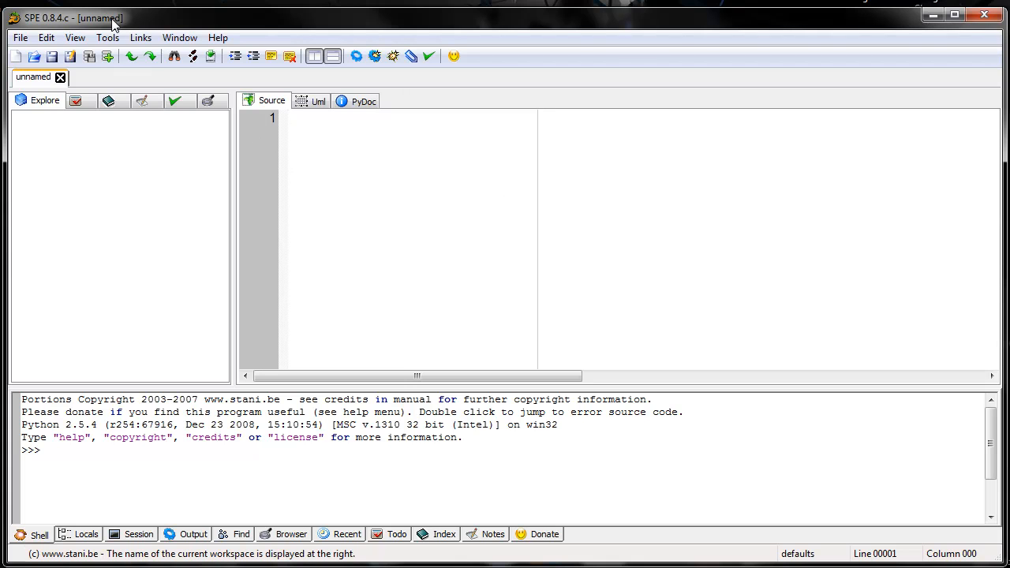
mouse_move(42, 53)
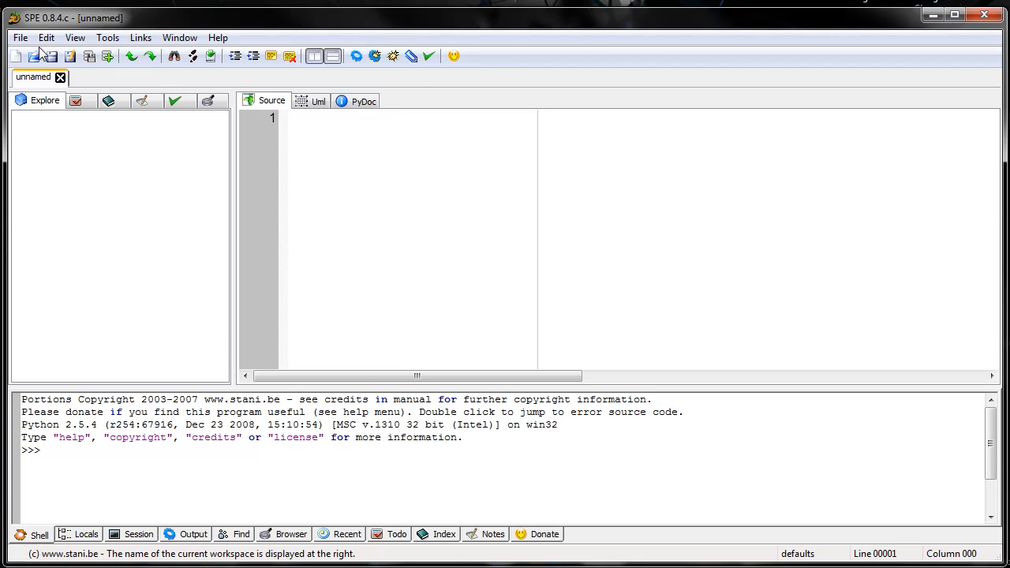
click(107, 38)
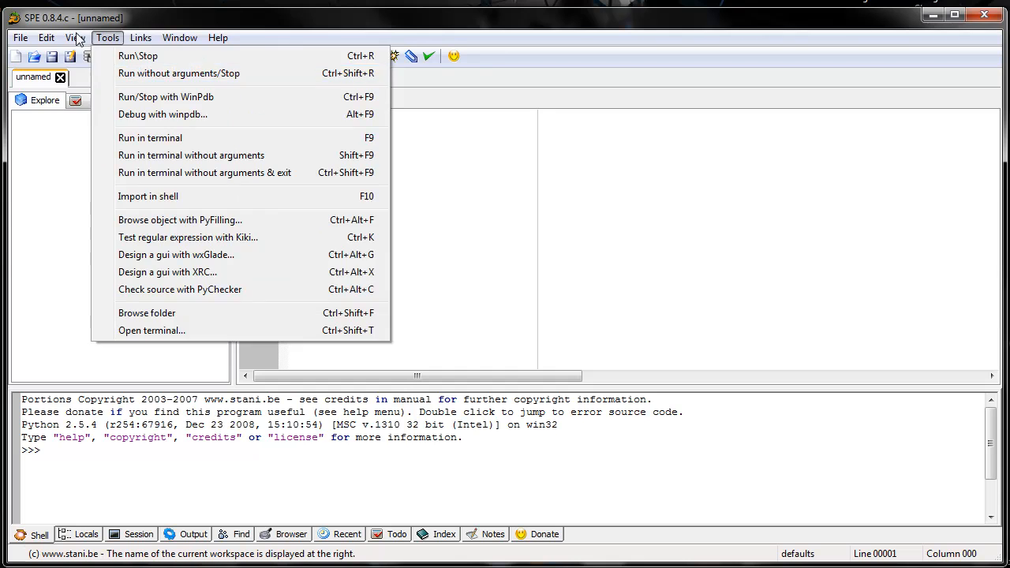
click(46, 38)
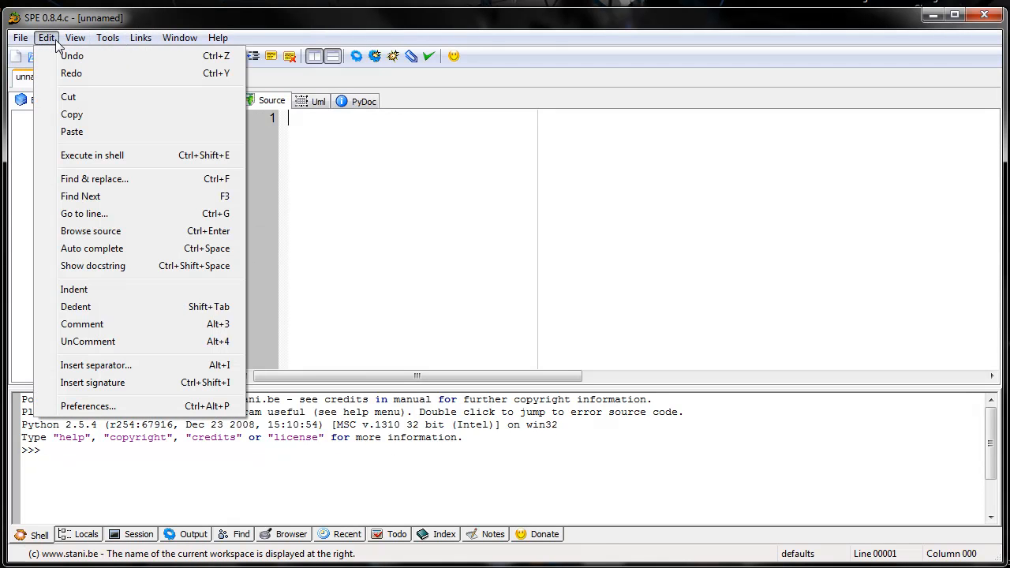
Review SPE preferences and the Editor tab's font settings, leaving them unchanged, and close the dialog.
click(89, 406)
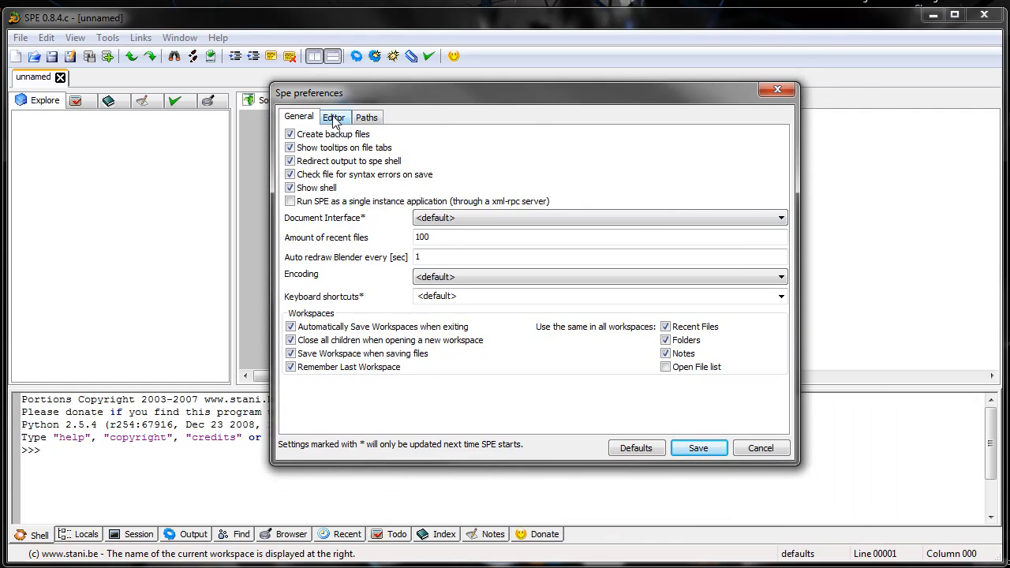
click(335, 117)
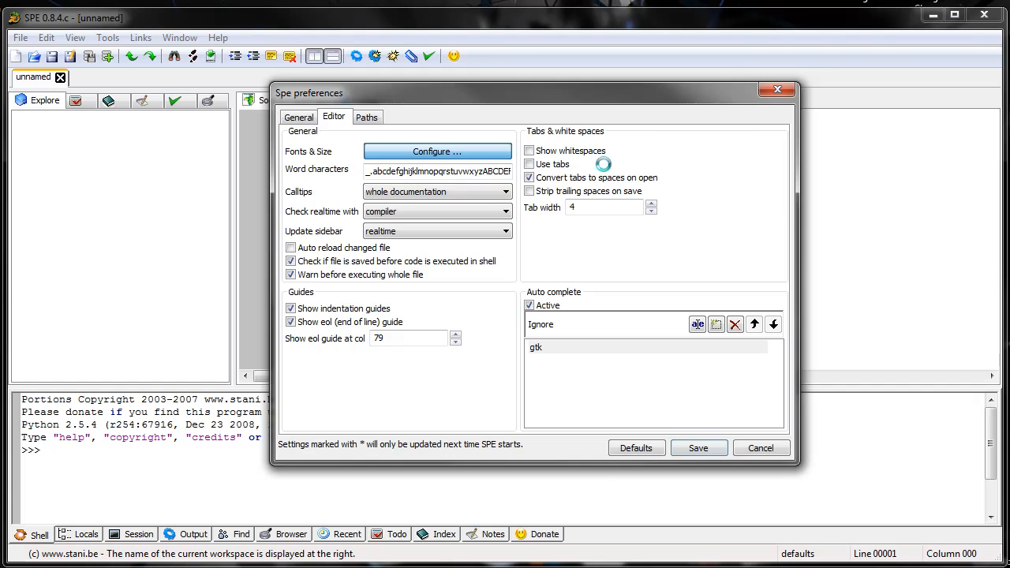
click(438, 151)
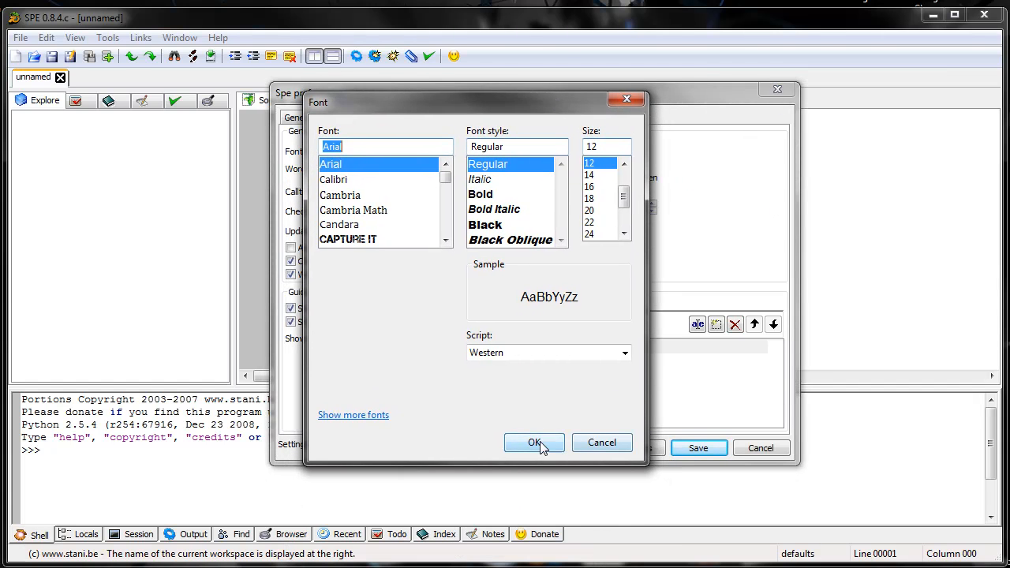
click(533, 442)
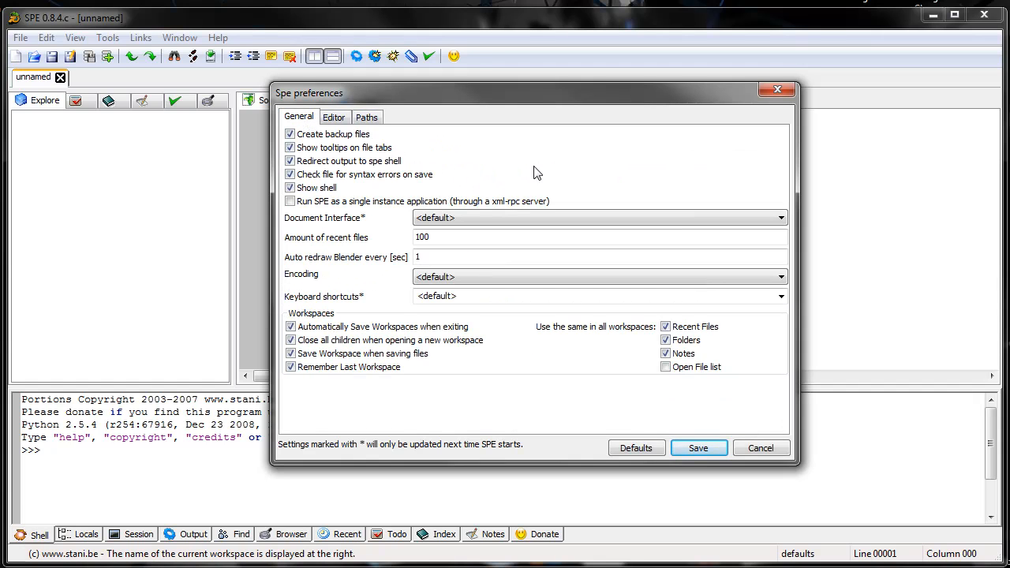
click(698, 449)
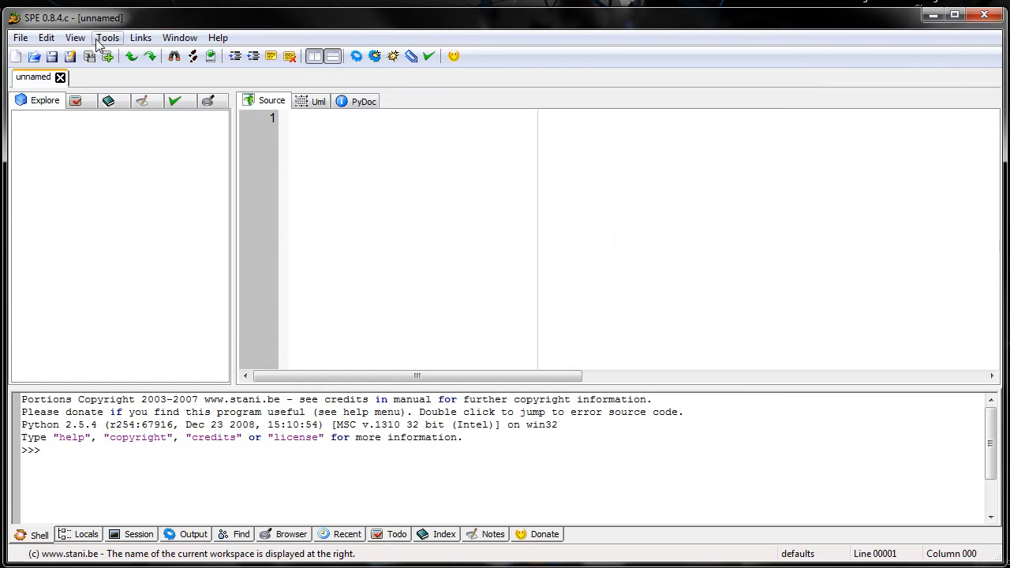
mouse_move(283, 129)
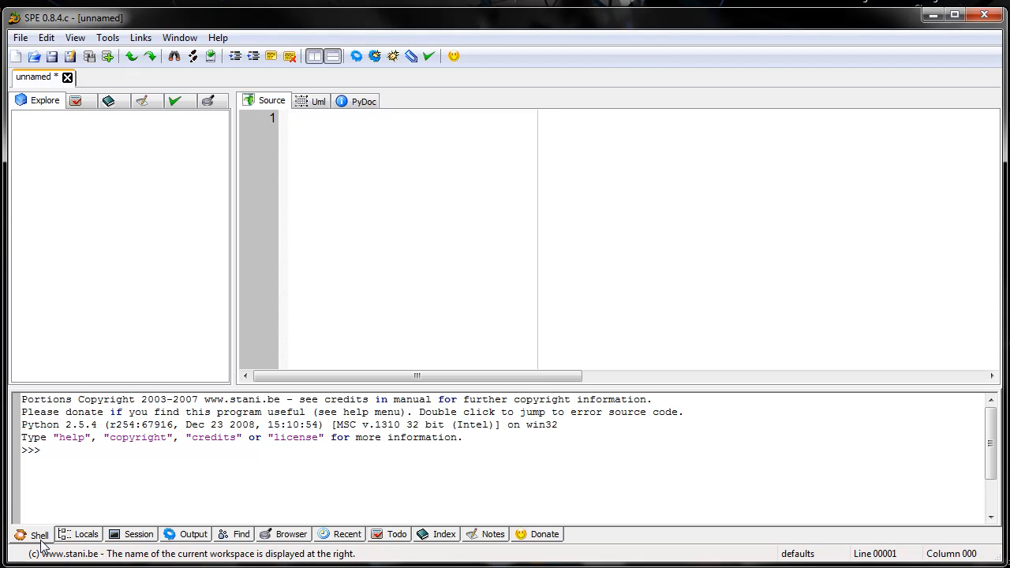
mouse_move(161, 537)
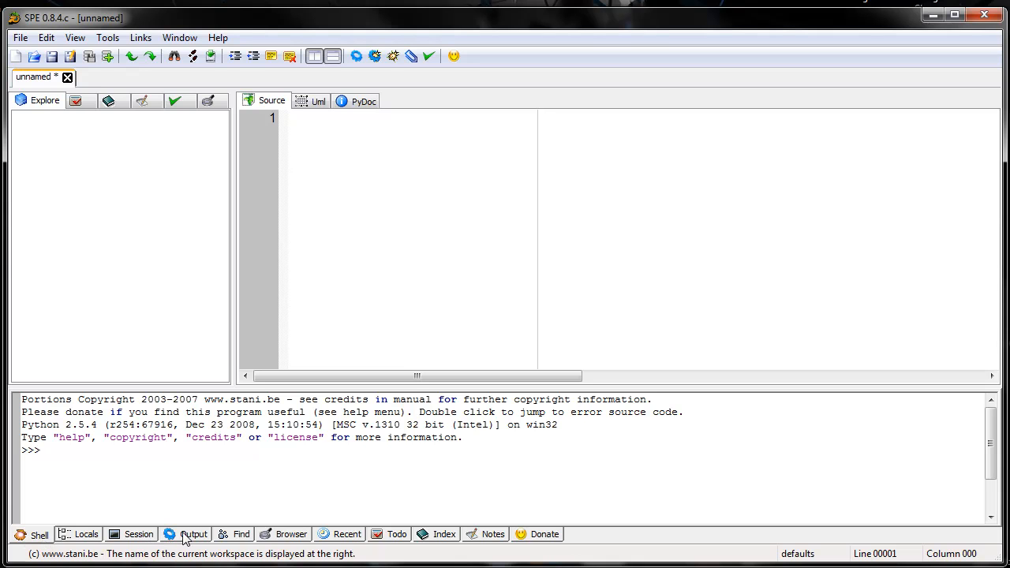
Select a tab in the bottom panel area after marking the unnamed script as modified.
click(192, 534)
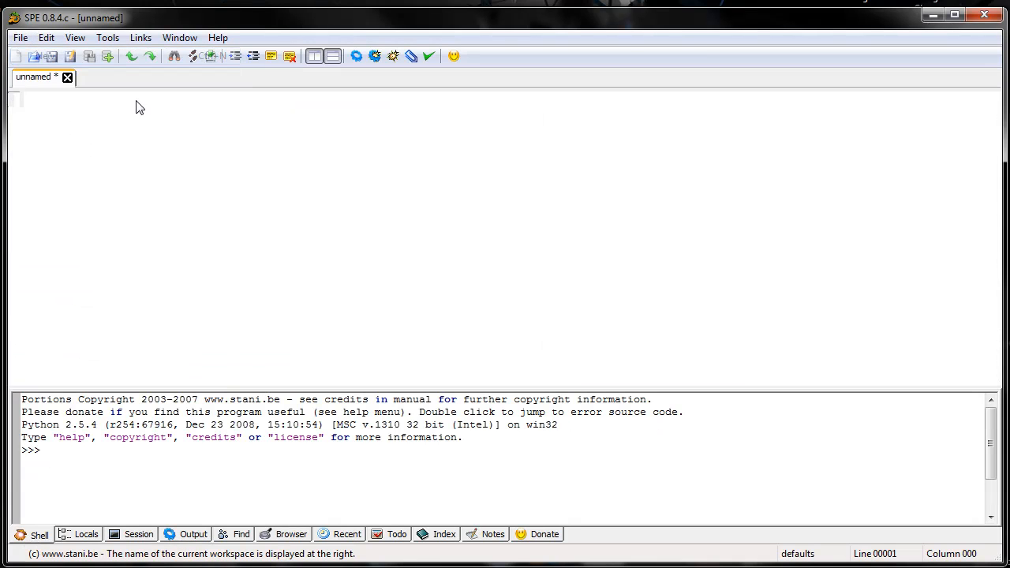
click(18, 57)
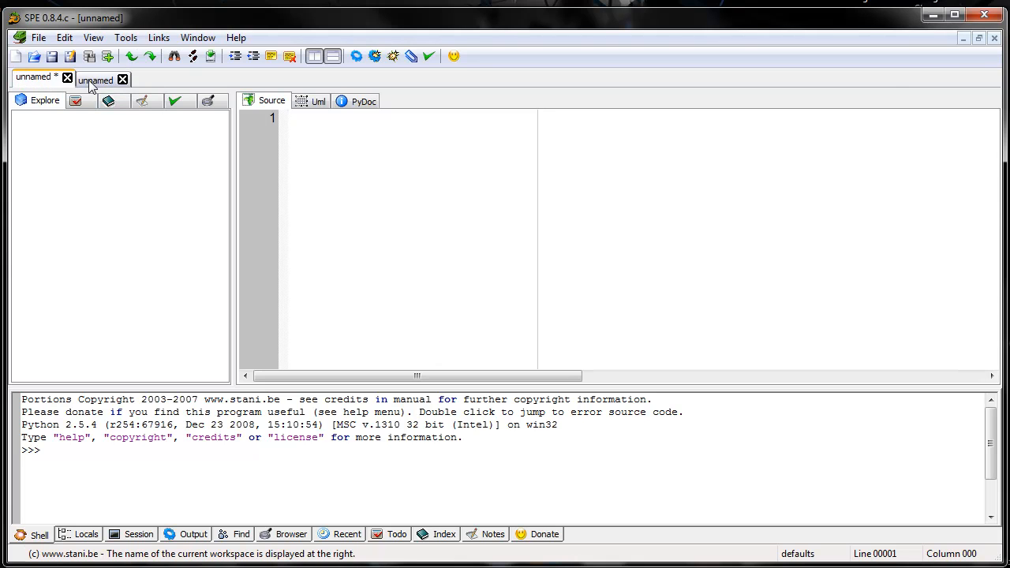
click(33, 79)
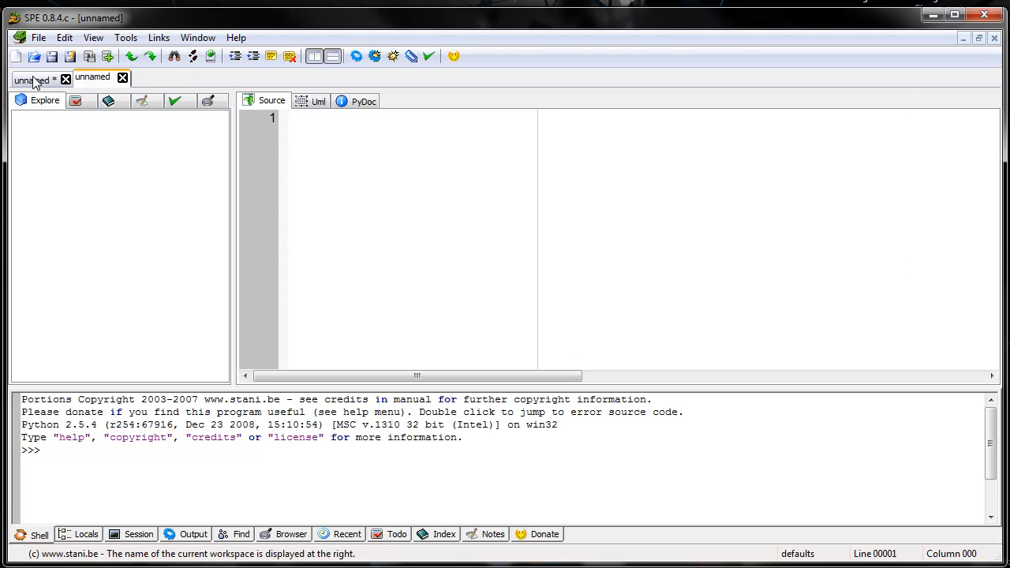
click(67, 79)
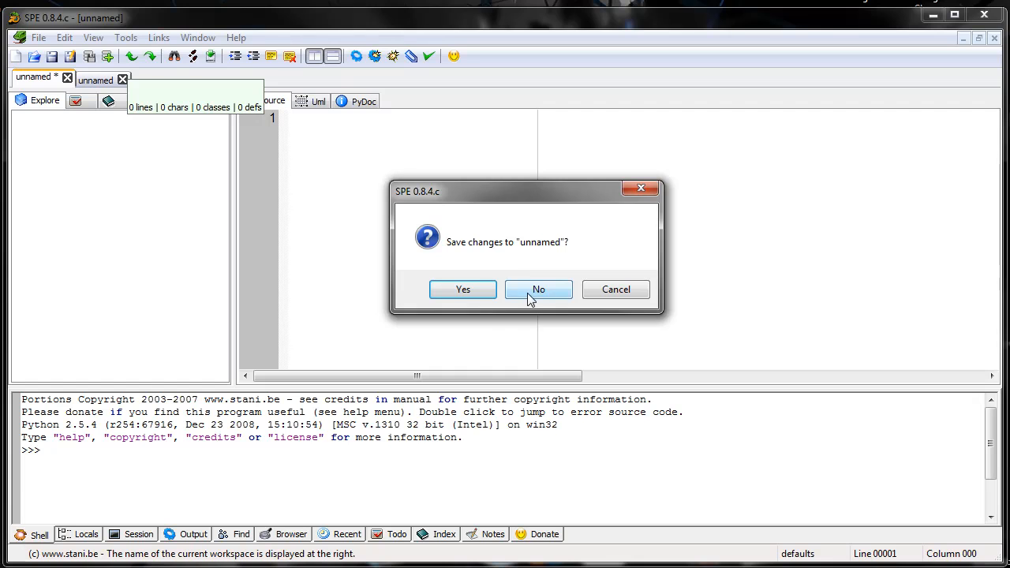
click(539, 288)
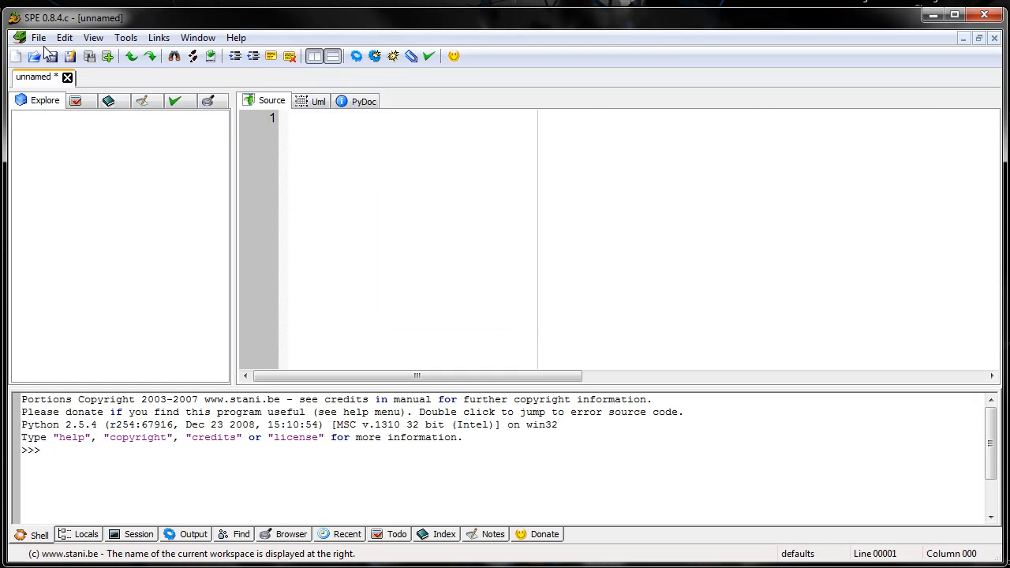
mouse_move(165, 35)
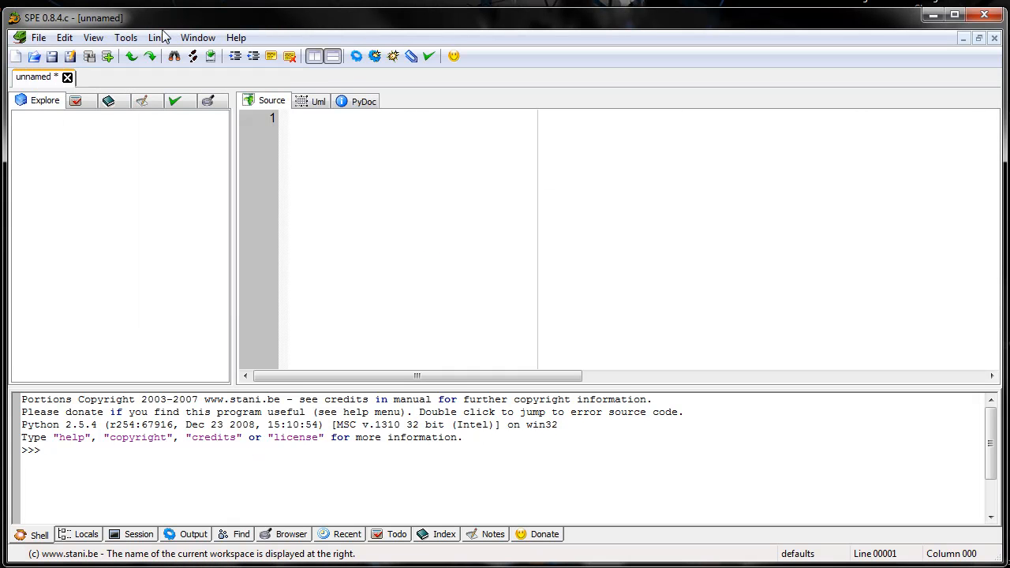
Review the Tools menu's Run\Stop command and refocus the empty script in SPE.
click(127, 38)
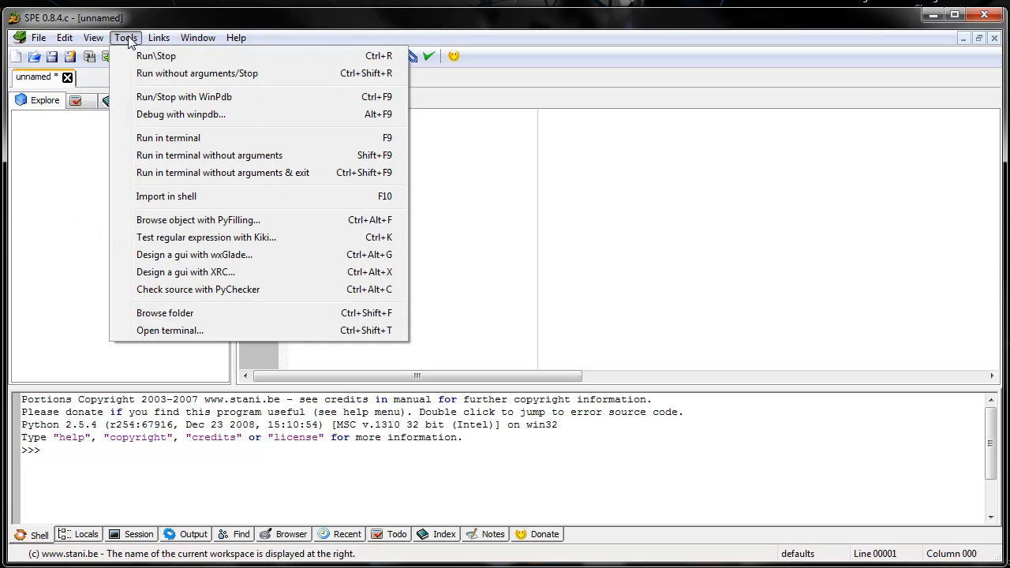
mouse_move(229, 97)
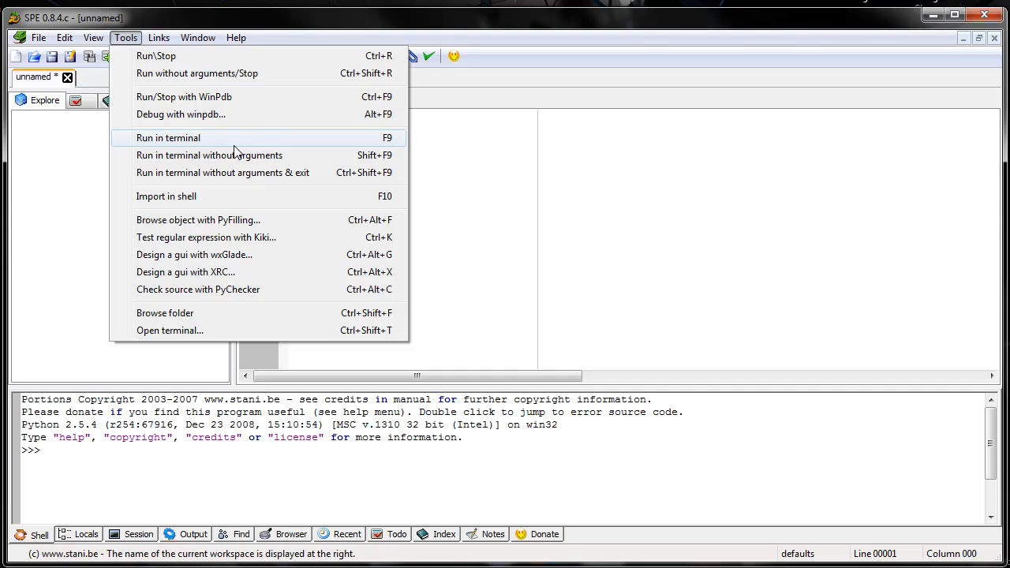
mouse_move(308, 75)
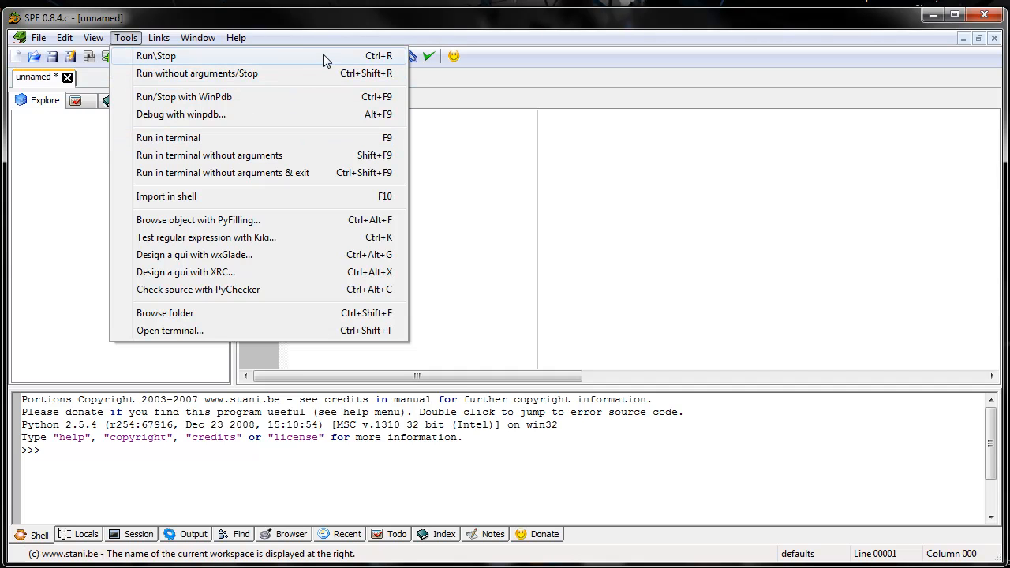
click(154, 55)
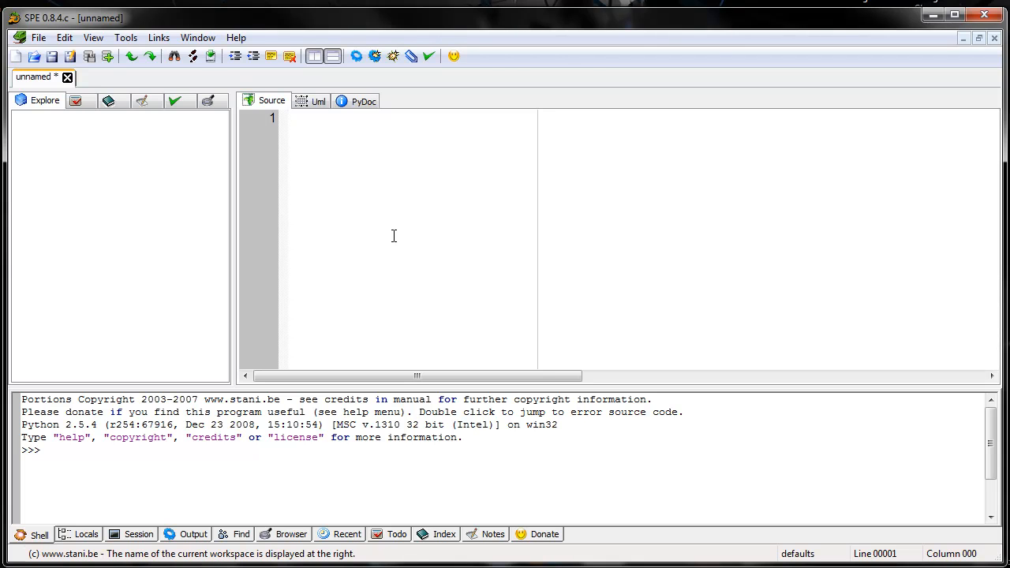
mouse_move(388, 196)
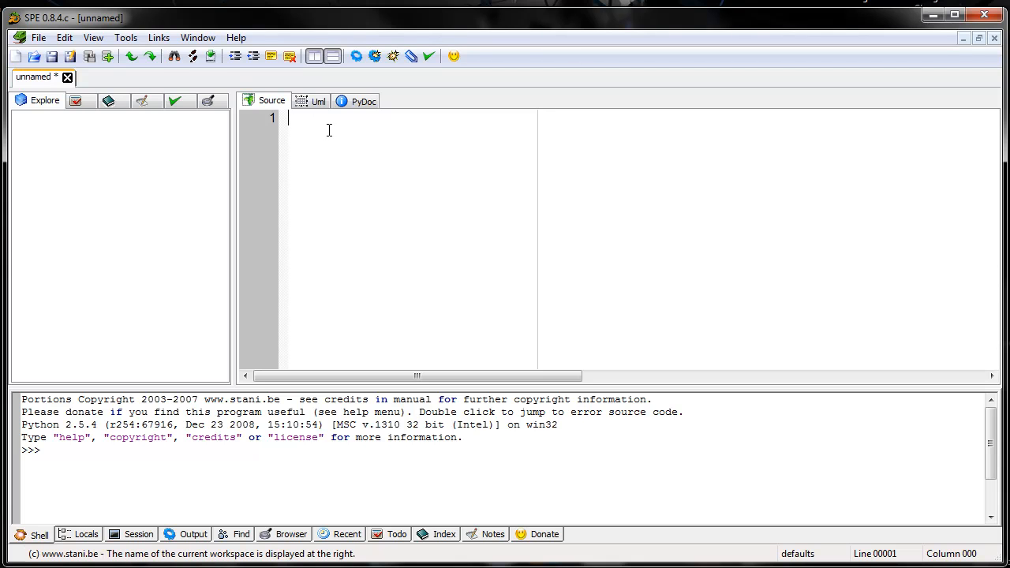
click(985, 14)
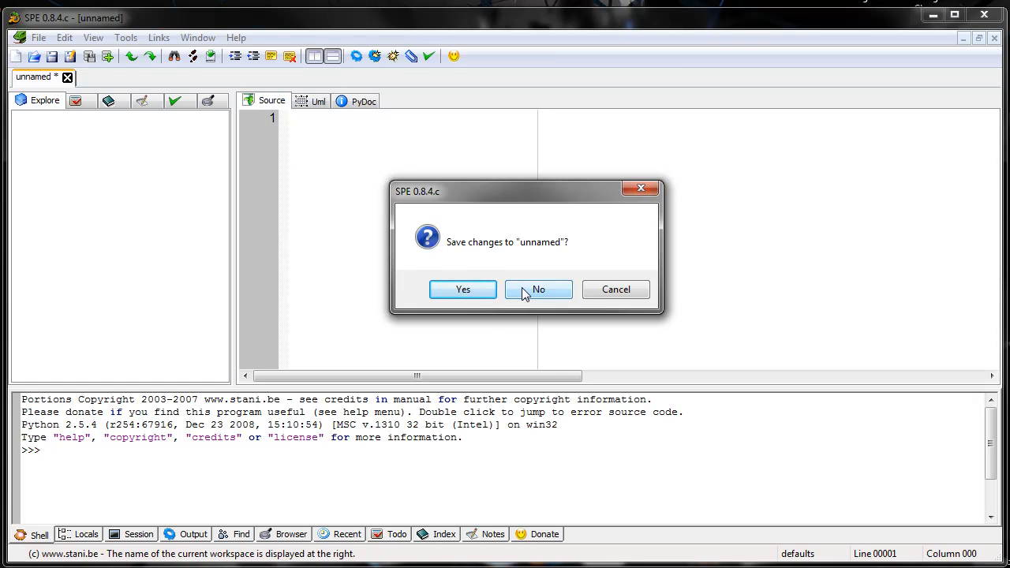
mouse_move(464, 290)
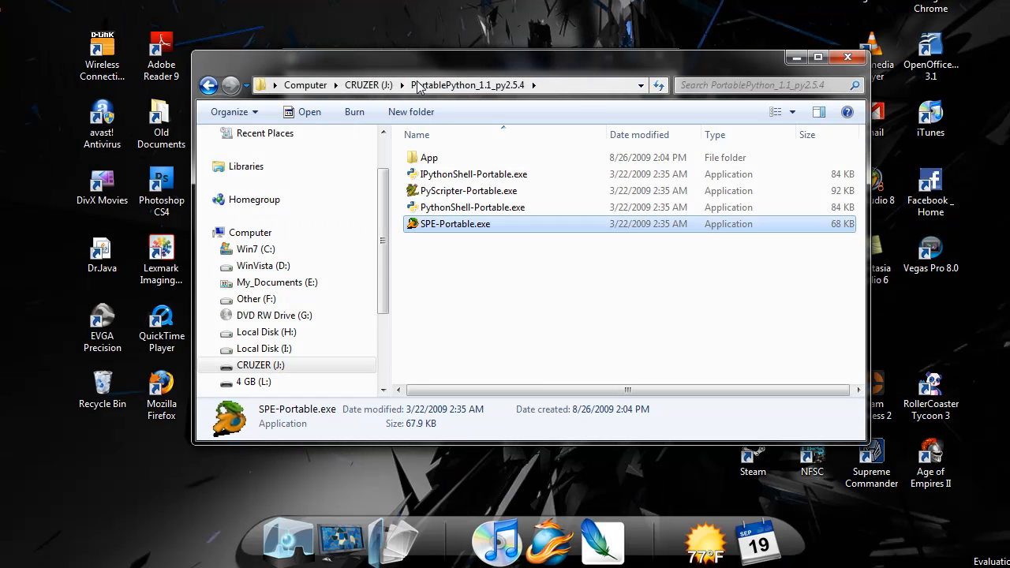
mouse_move(584, 86)
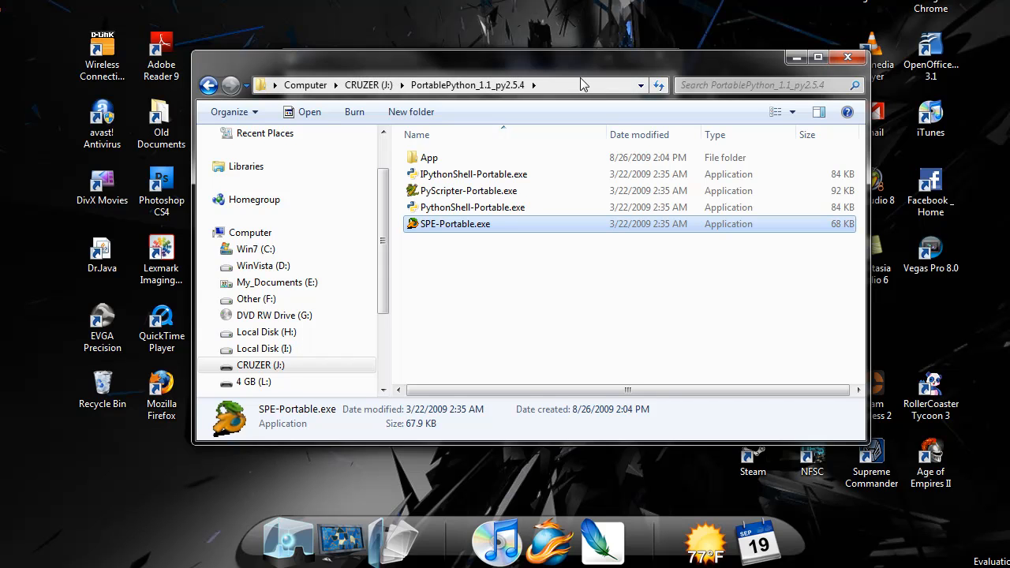
mouse_move(713, 61)
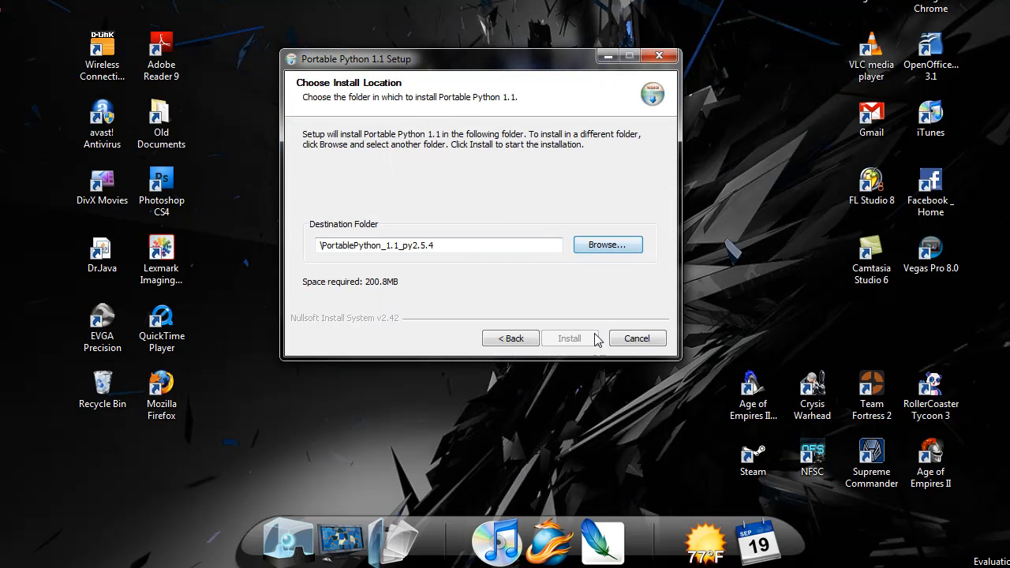
Cancel the leftover Portable Python Setup dialog and select the installer file on the desktop.
click(568, 338)
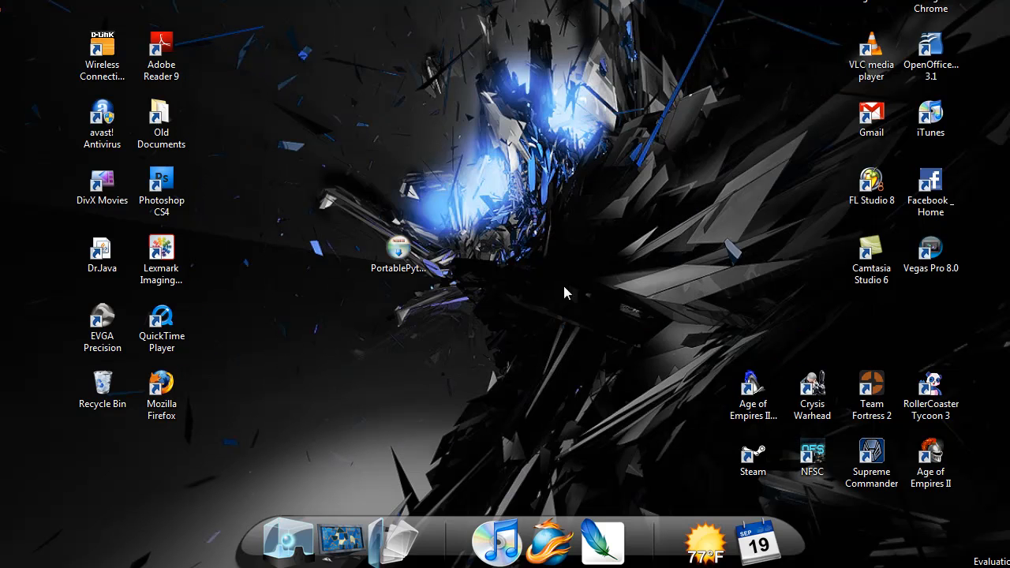
click(398, 253)
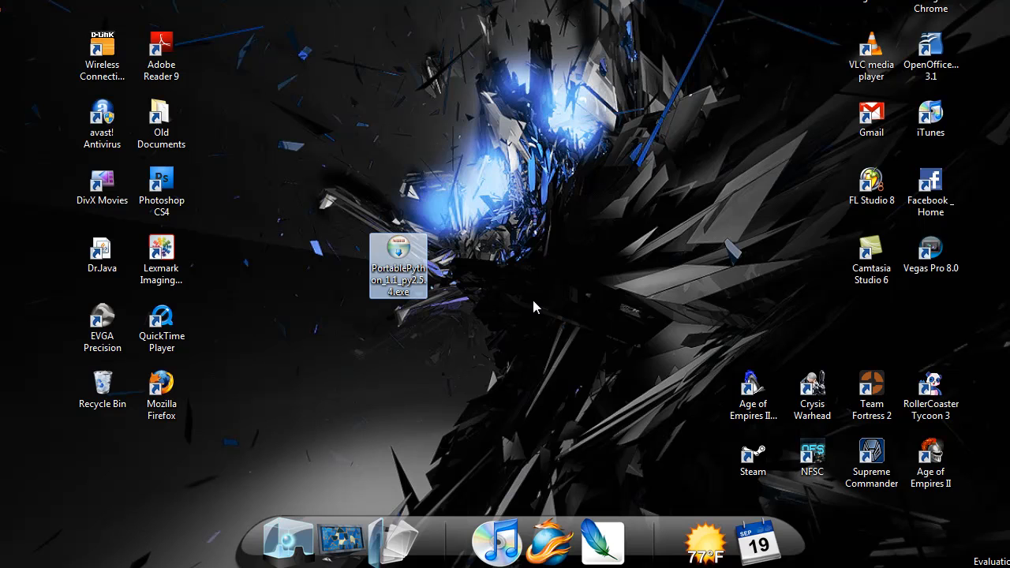